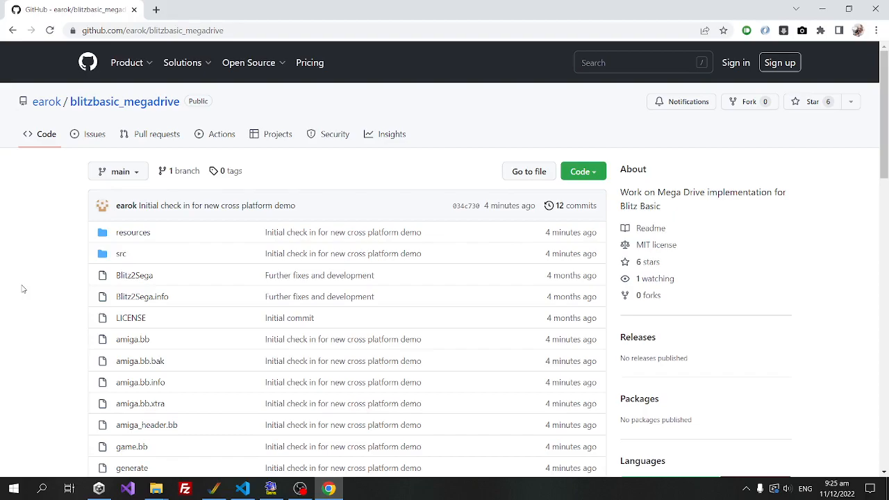
mouse_move(354, 112)
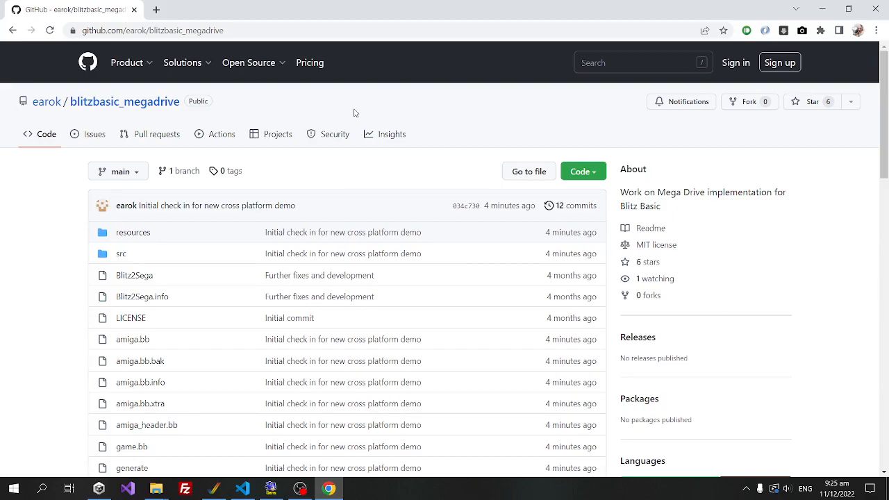
mouse_move(272, 473)
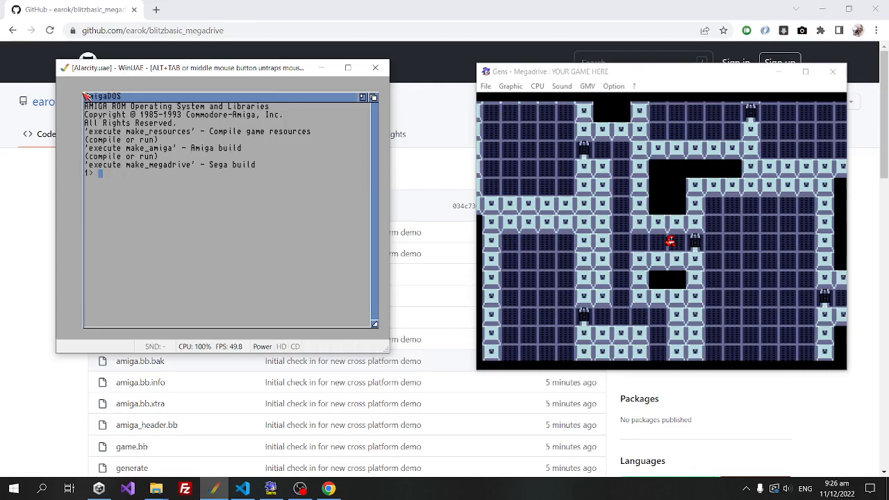
mouse_move(152, 137)
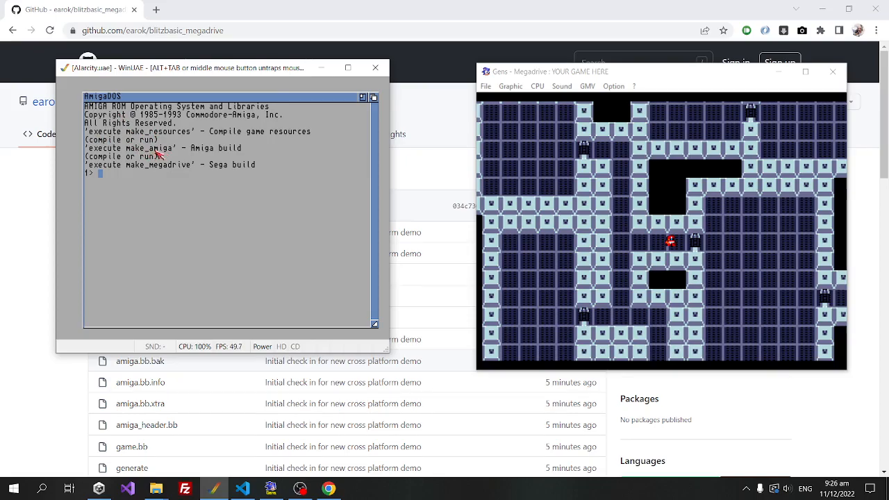
mouse_move(162, 211)
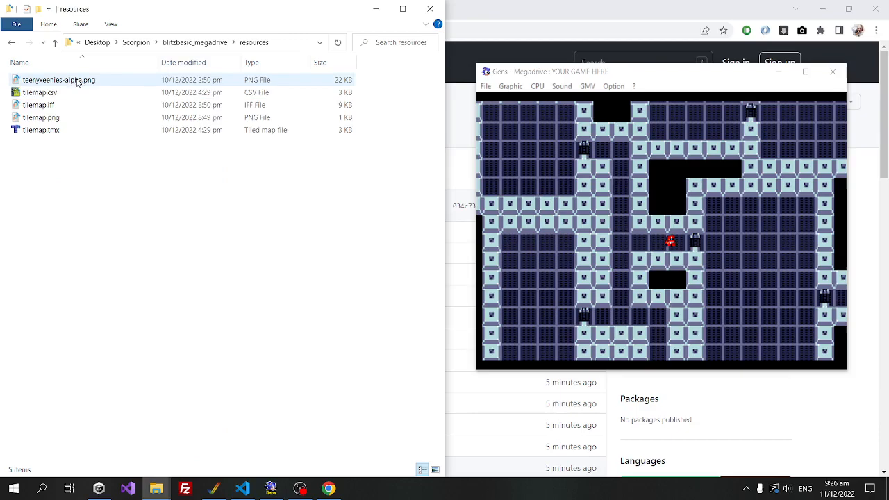
Open tilemap.iff from the resources folder, launching PaintShop Pro 2021.
left_click(39, 104)
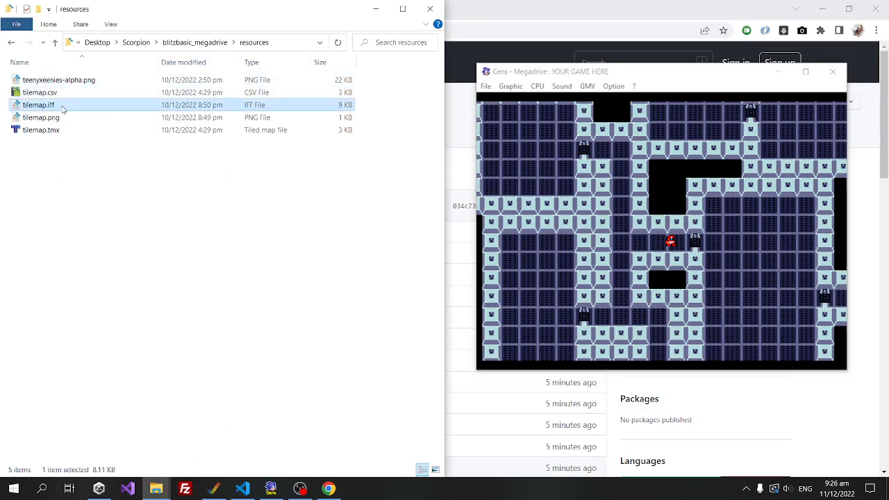
left_click(41, 117)
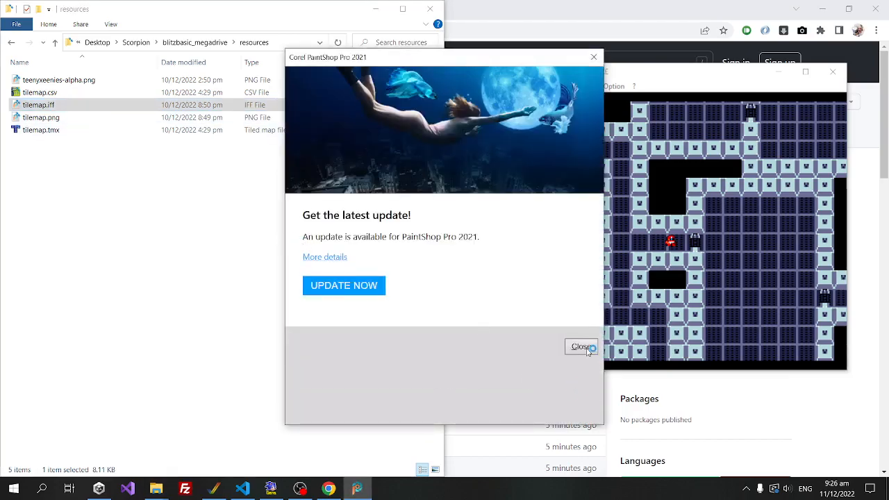
Dismiss the PaintShop Pro update notice and view the tilemap's tiles and enemy sprites.
left_click(580, 347)
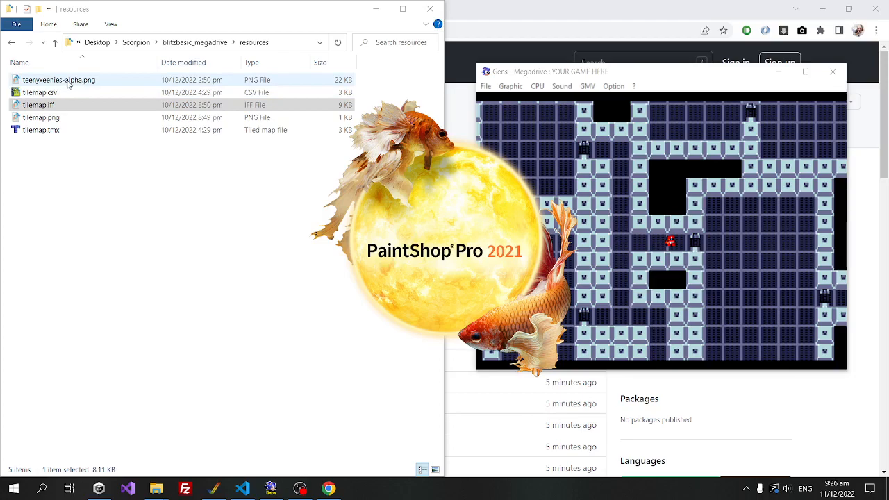
mouse_move(55, 86)
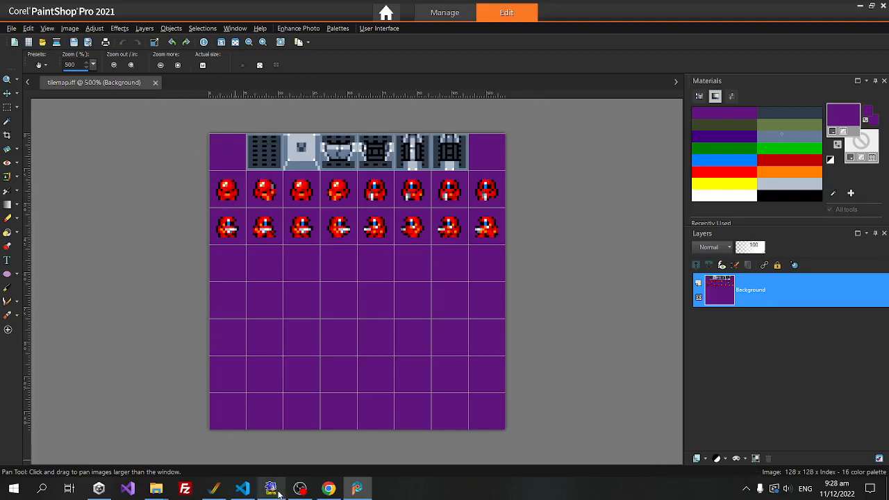
left_click(242, 489)
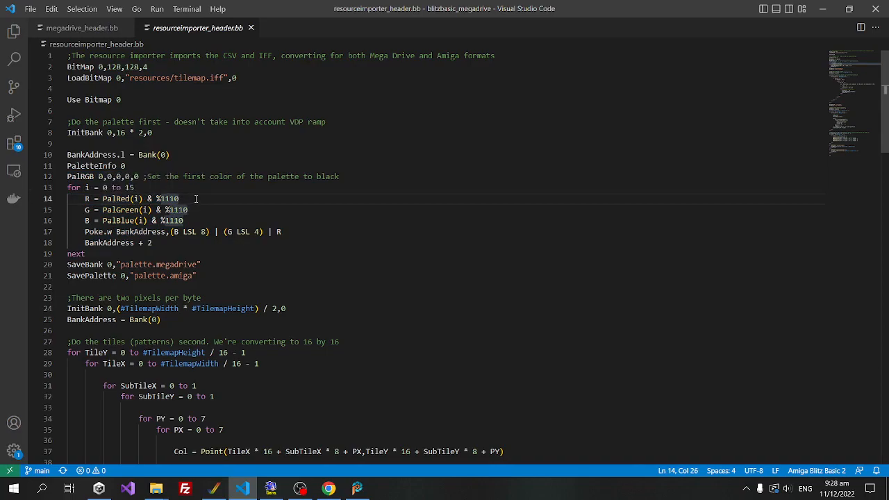
Highlight the %1110 colour mask on the PalRed line in resourceimporter_header.bb.
double_click(167, 198)
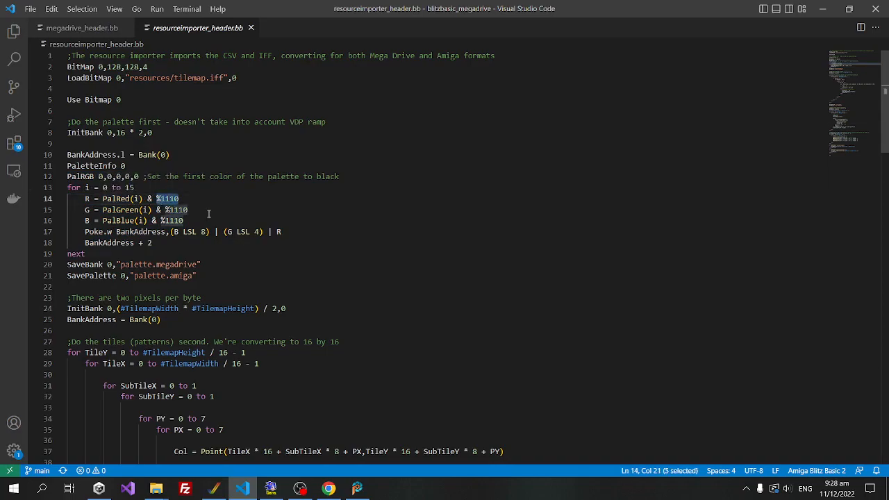
left_click(184, 219)
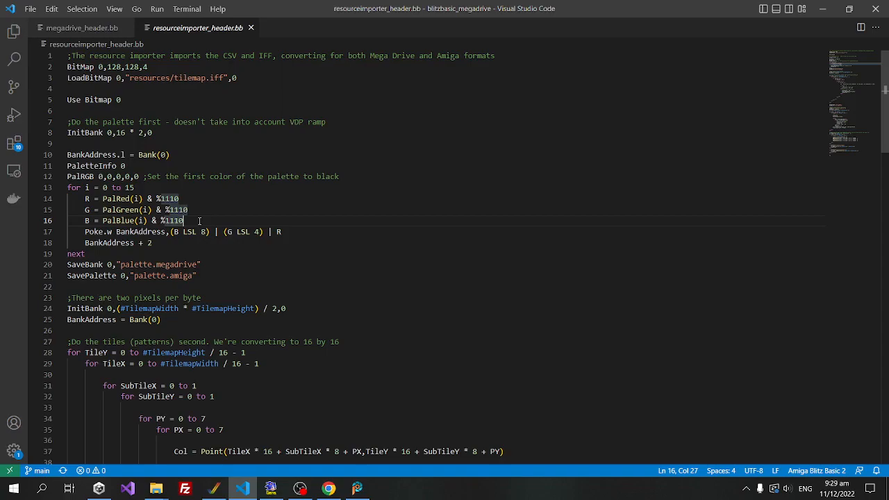
mouse_move(241, 403)
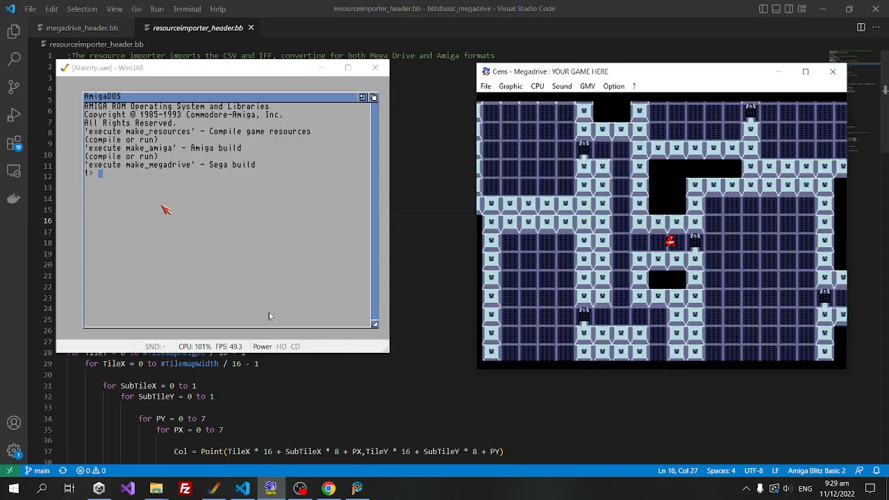
Enter 'execute' at the WinUAE shell prompt and return to the importer's tile-conversion loop.
type("execute")
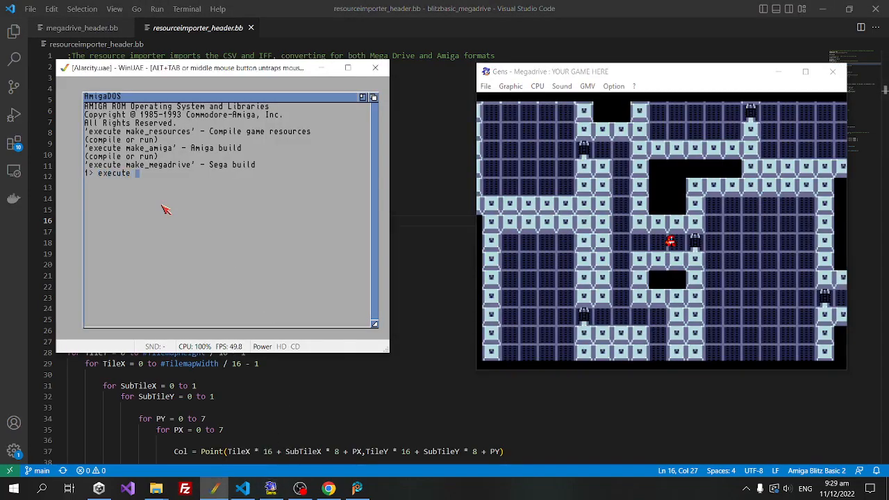
left_click(215, 95)
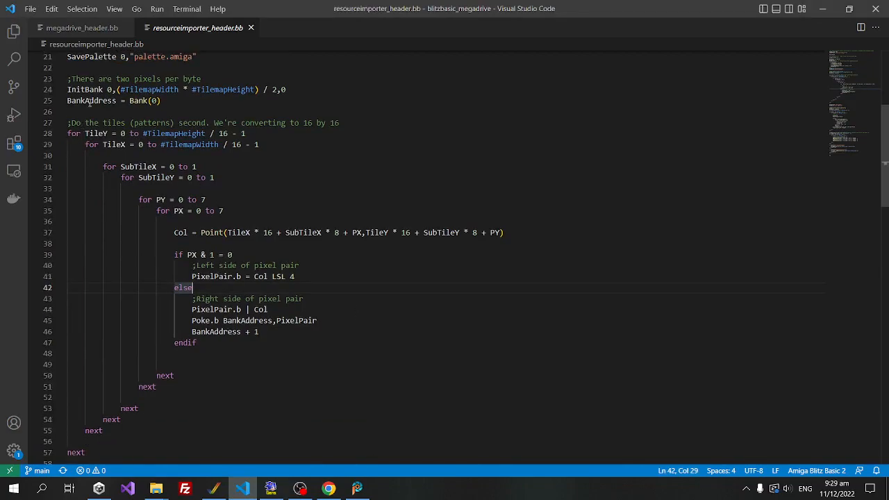
mouse_move(352, 370)
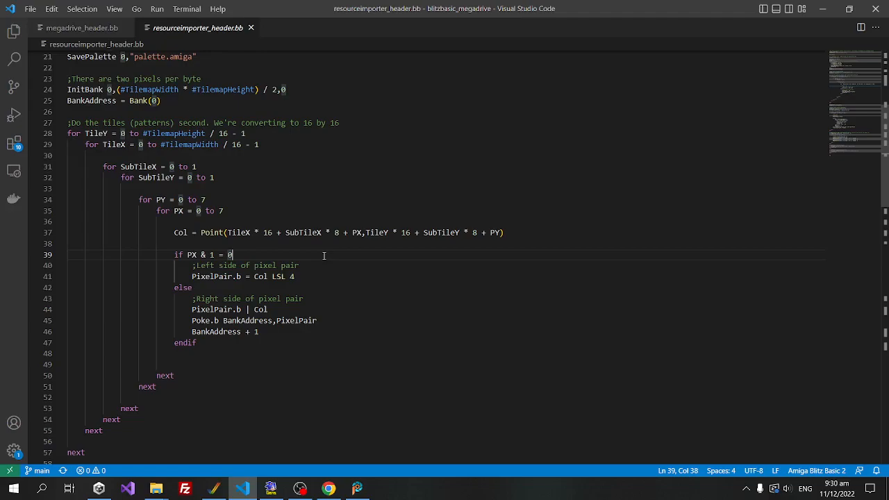
Move down to the nametable parsing section and highlight the tilemap name in the LoadBank line.
scroll("down", 3)
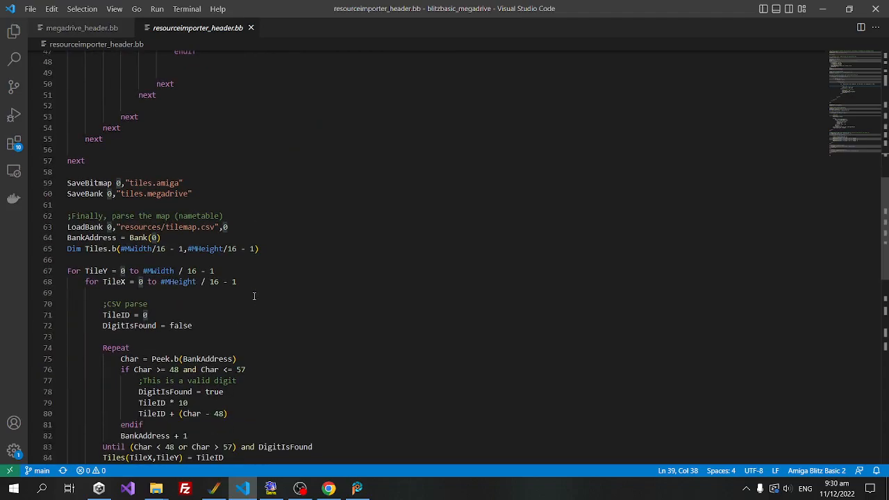
scroll("down", 3)
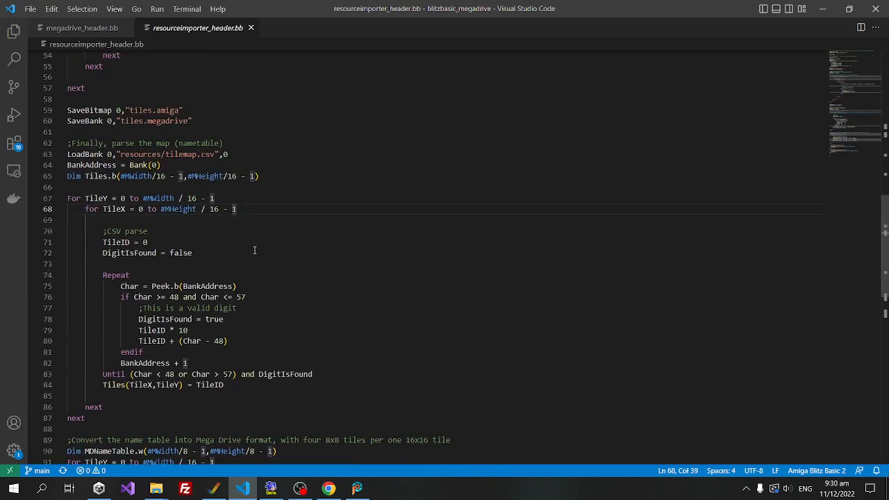
double_click(180, 154)
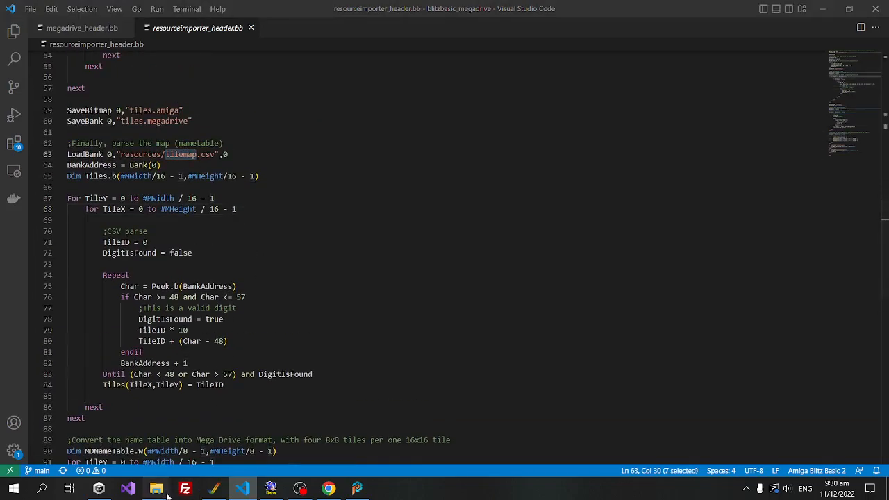
View tilemap.csv's grid of tile numbers in Notepad++, then return to the resources folder.
left_click(156, 489)
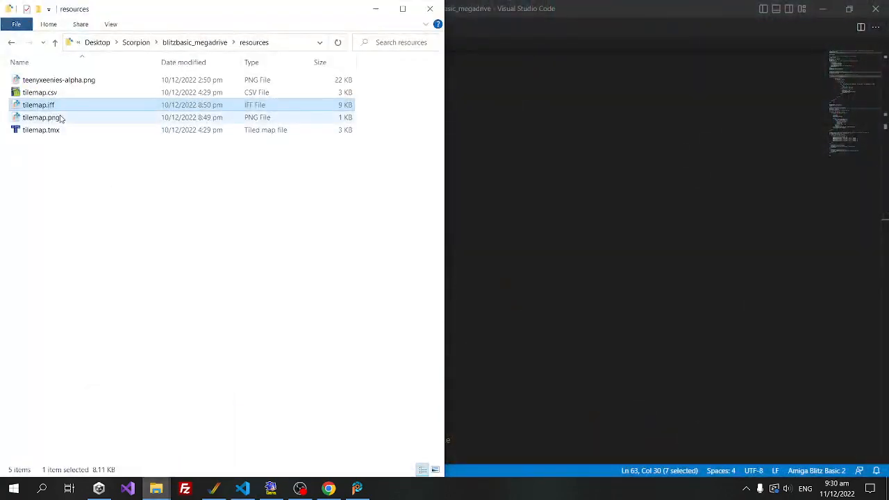
right_click(39, 92)
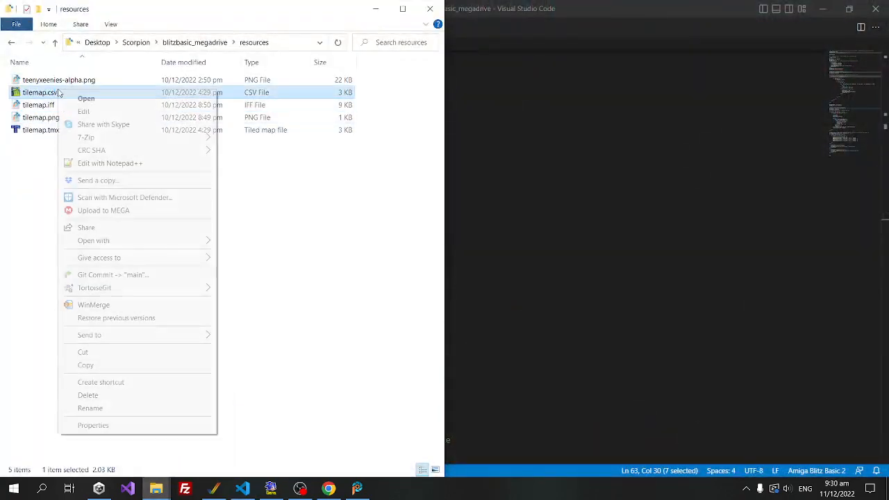
left_click(109, 163)
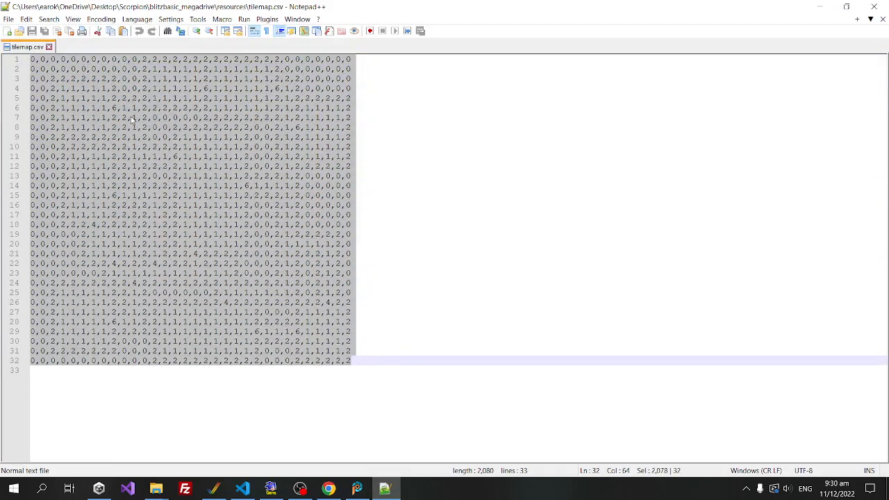
left_click(132, 116)
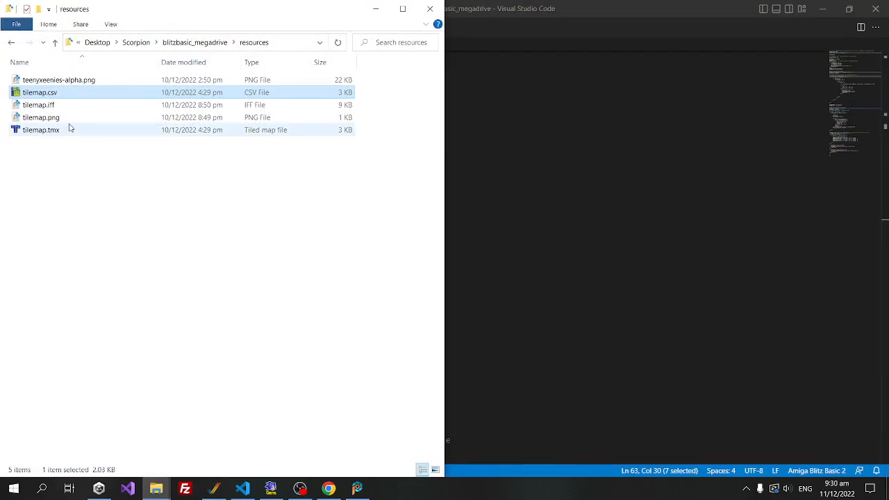
Open tilemap.tmx in Tiled to show the maze map, then return to the VS Code map-parsing code.
left_click(42, 131)
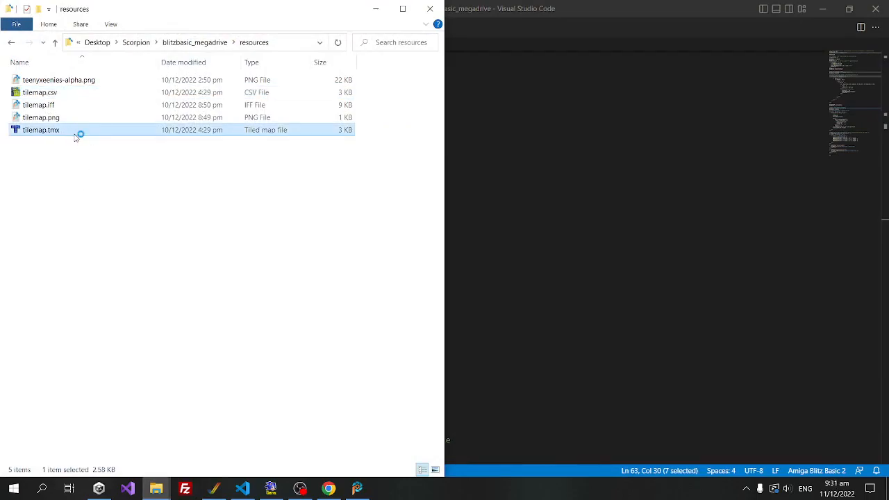
mouse_move(59, 133)
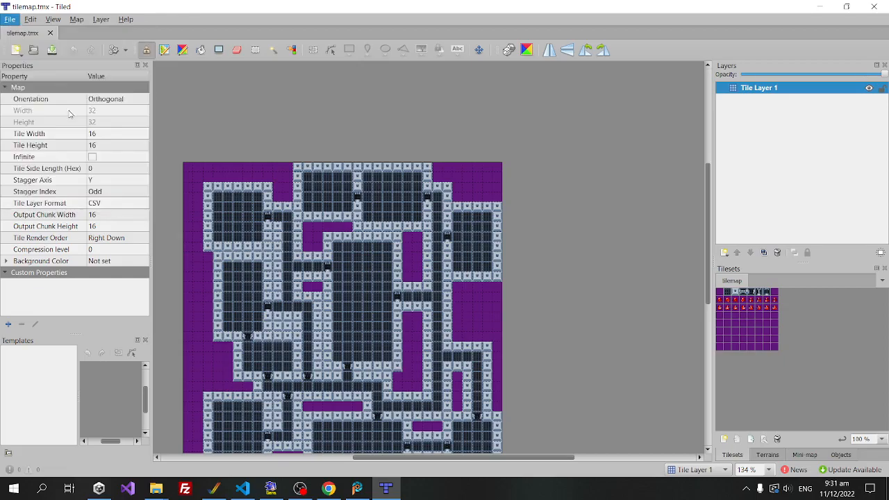
left_click(10, 20)
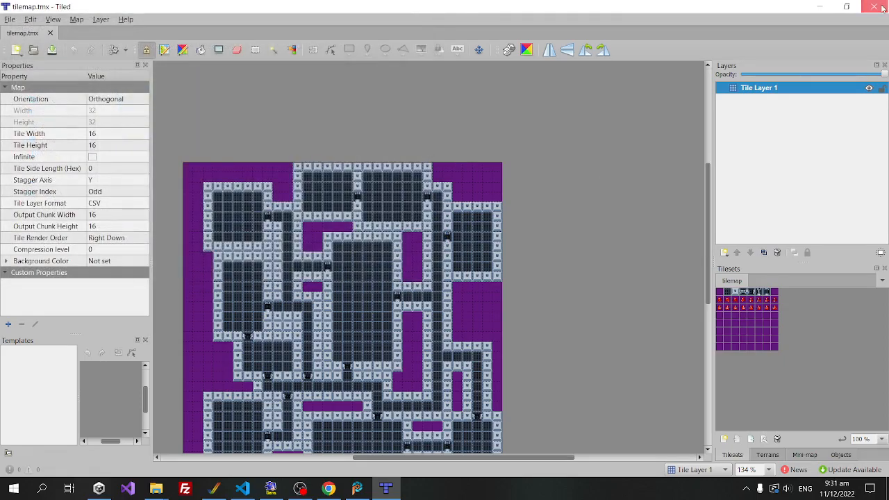
left_click(242, 488)
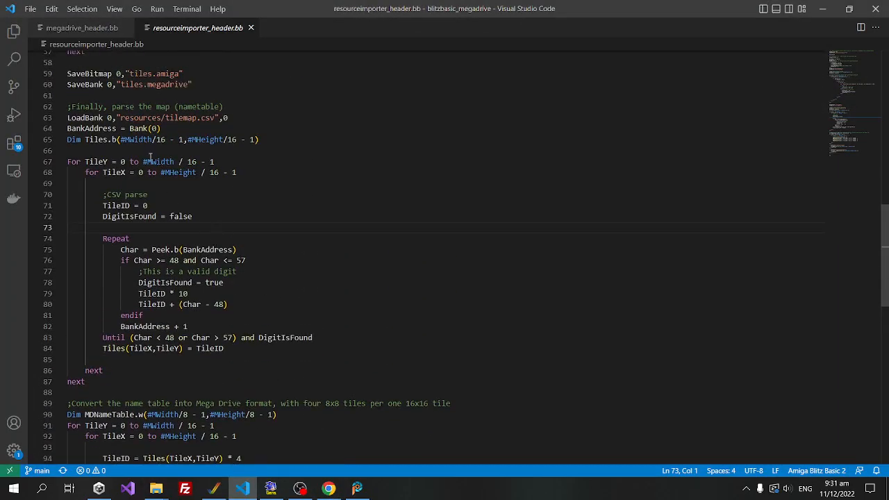
Highlight the nametable.amiga and nametable.megadrive file names in the name-table writing code.
scroll("down", 3)
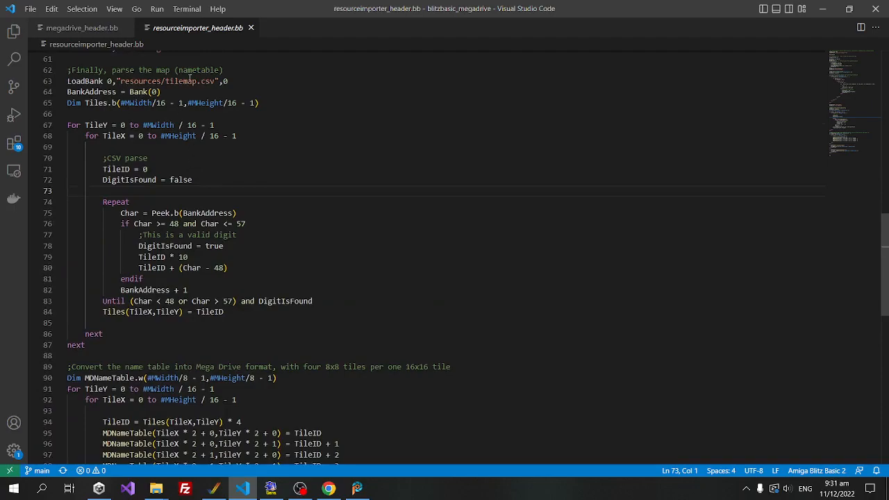
scroll("down", 3)
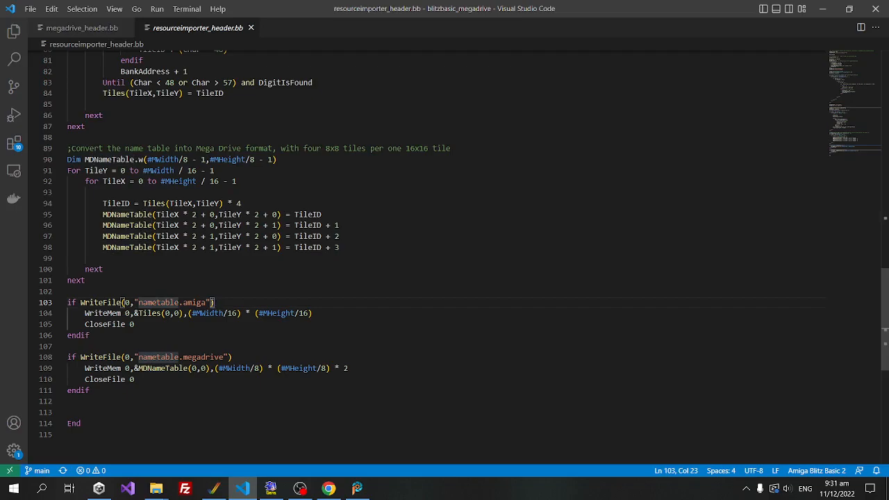
double_click(160, 357)
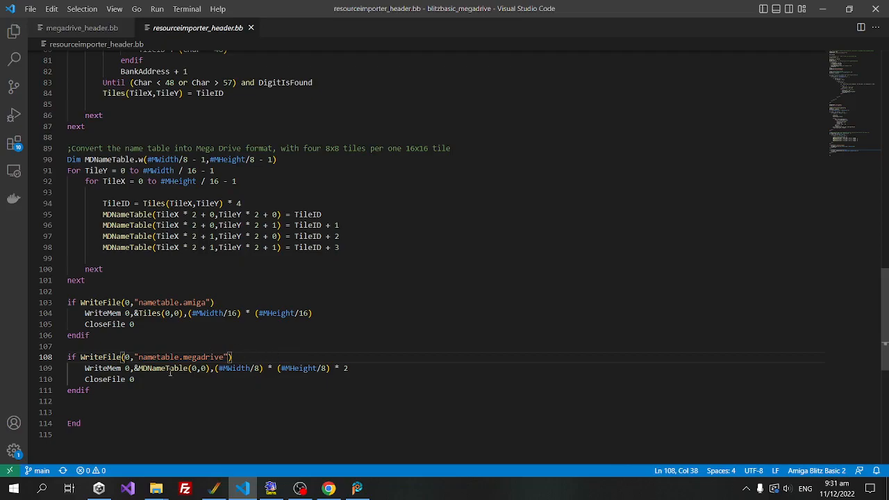
double_click(159, 357)
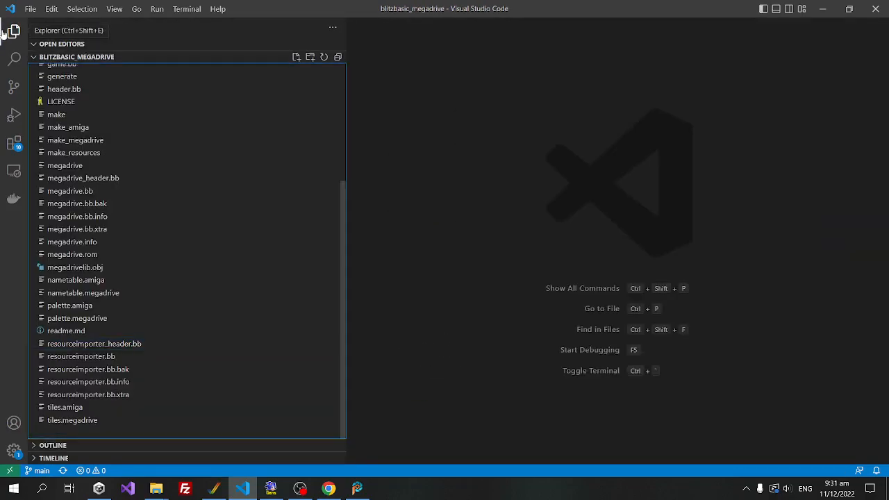
Expand and collapse the src folder in the Explorer, then bring the WinUAE window forward.
left_click(53, 82)
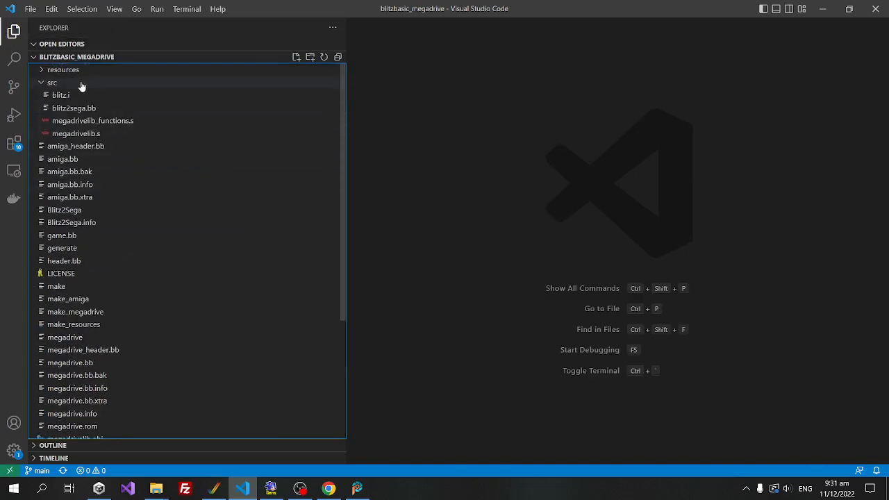
left_click(53, 82)
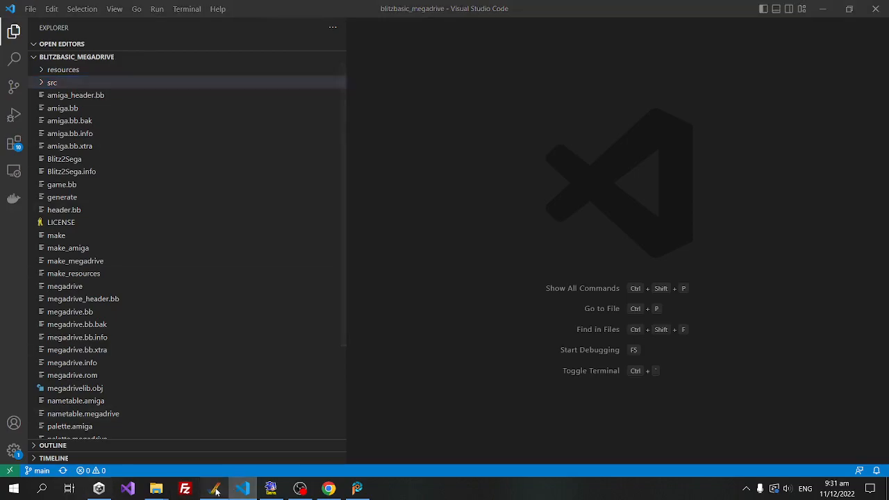
left_click(214, 489)
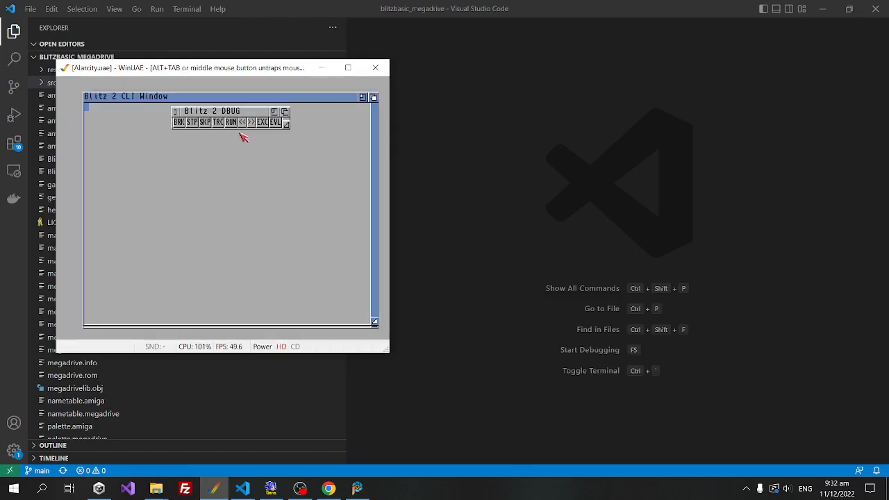
Exit the Blitz 2 debugger and quit Blitz Basic 2 via PROJECT > QUIT.
left_click(97, 96)
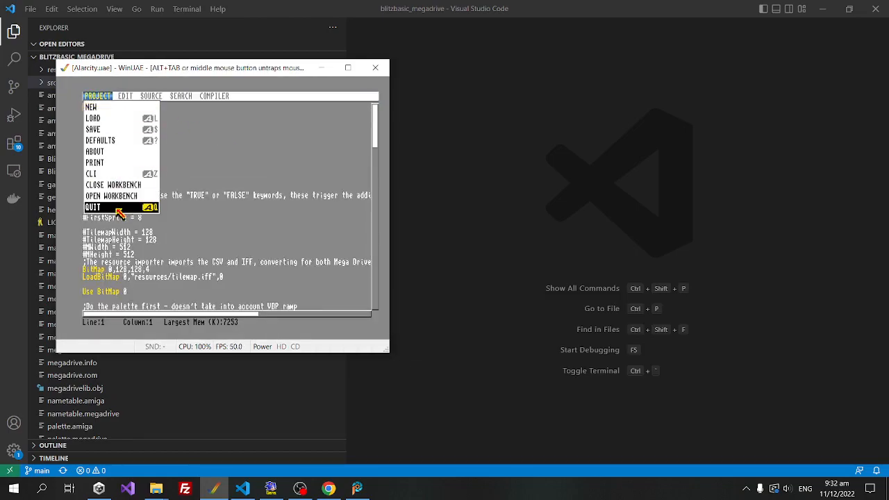
left_click(93, 207)
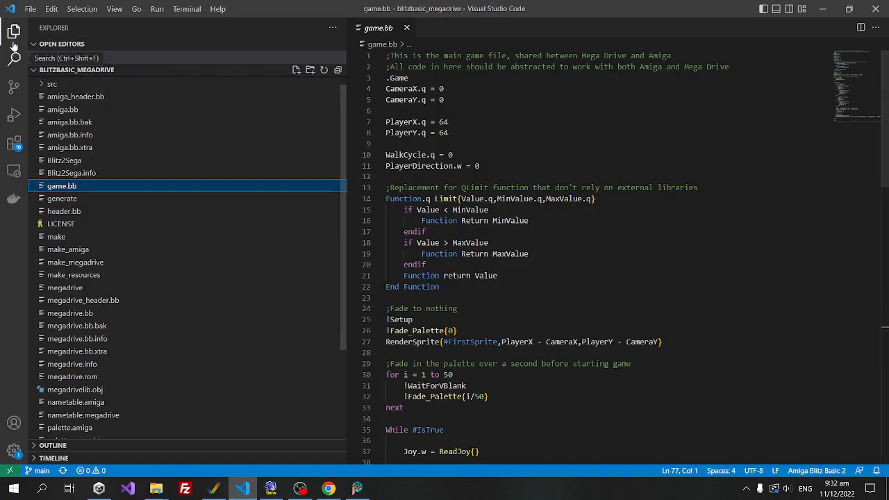
Hide the Explorer sidebar and scroll game.bb down to its main loop and palette fade-in.
left_click(14, 30)
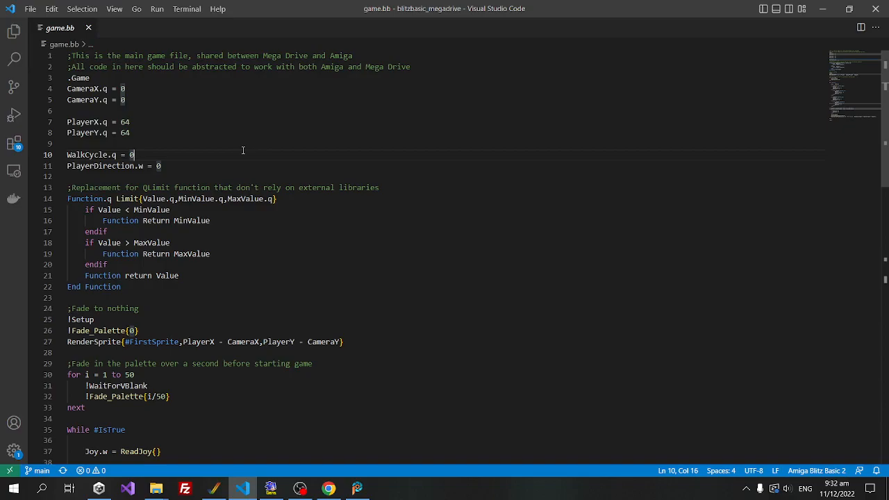
scroll("down", 3)
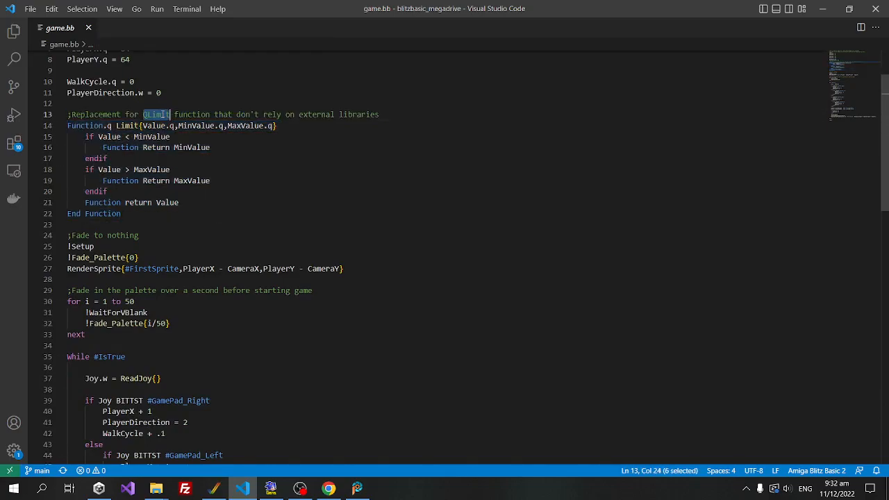
mouse_move(156, 114)
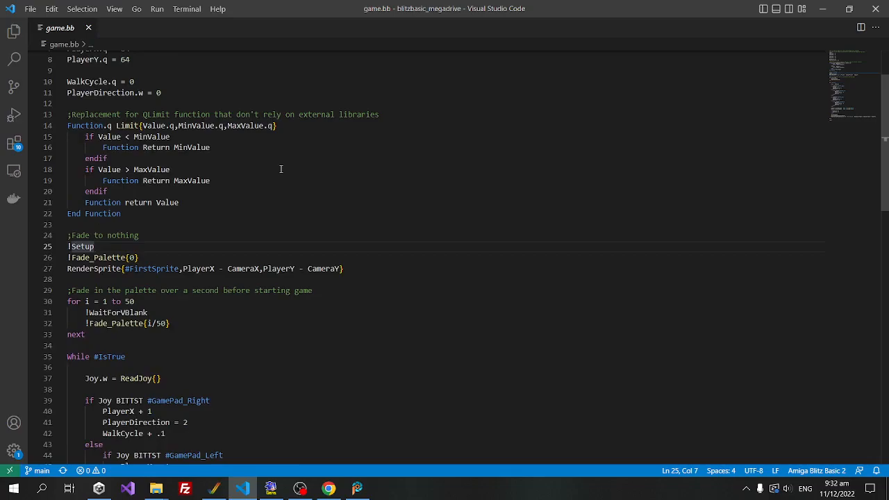
scroll("down", 3)
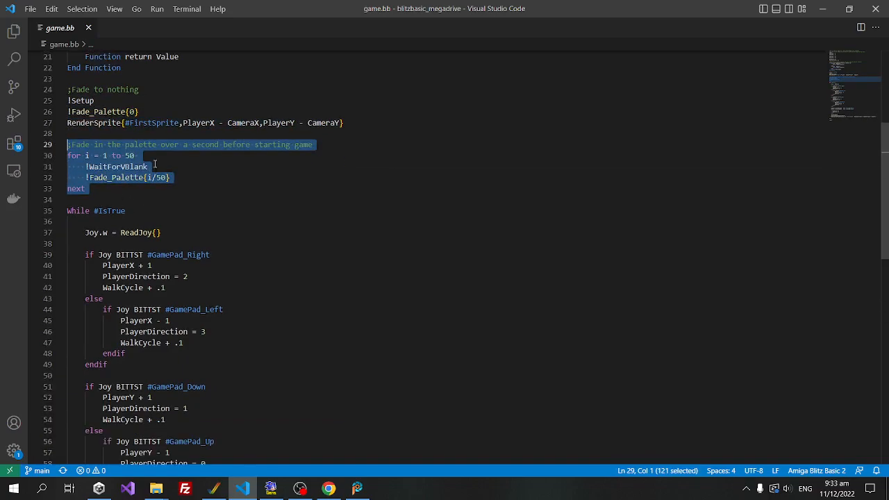
Scroll through game.bb's While loop, highlighting the joypad handling, down toward the file's end.
scroll("down", 3)
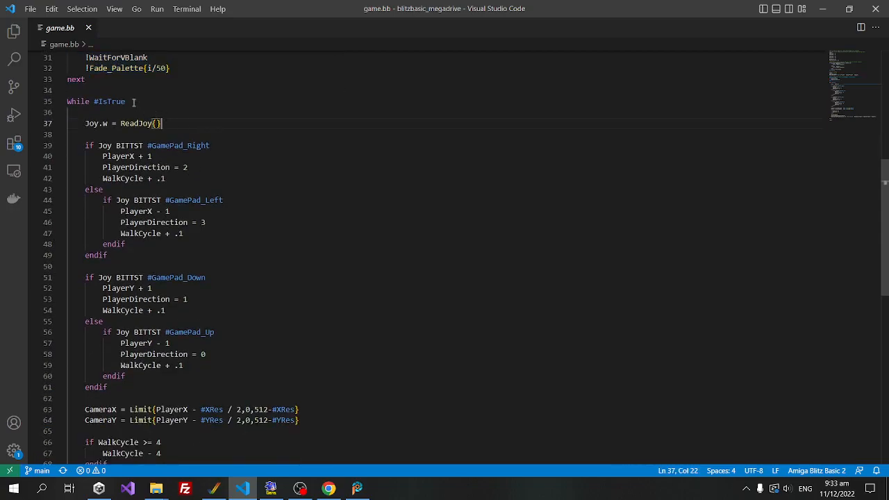
scroll("down", 3)
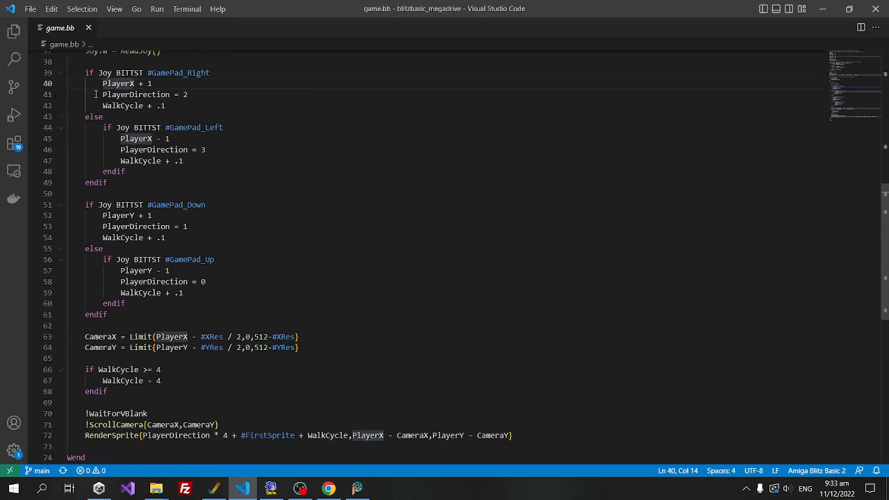
mouse_move(234, 167)
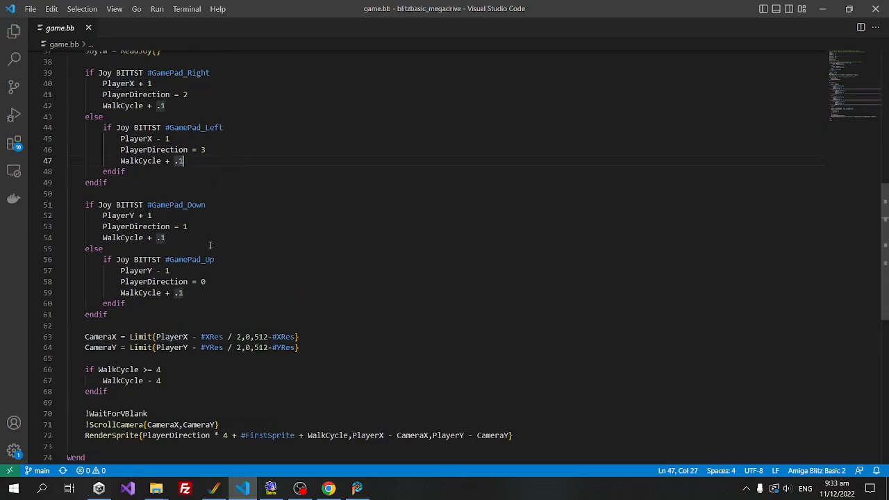
left_click_drag(85, 337, 299, 347)
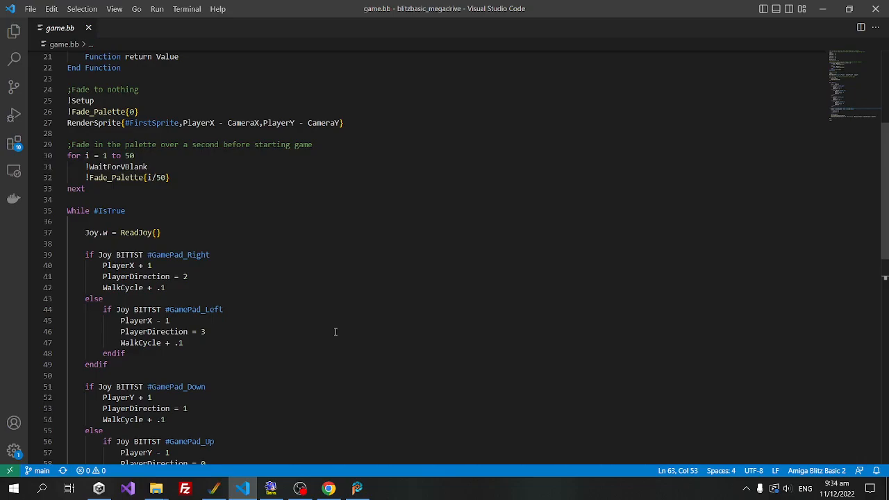
scroll("down", 3)
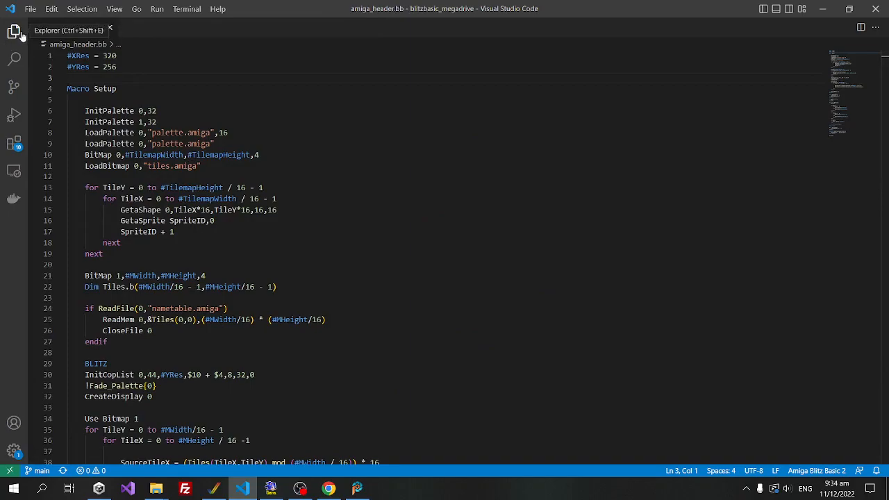
Select the ReadJoy call in game.bb and scroll amiga_header.bb to its Amiga definition.
right_click(73, 28)
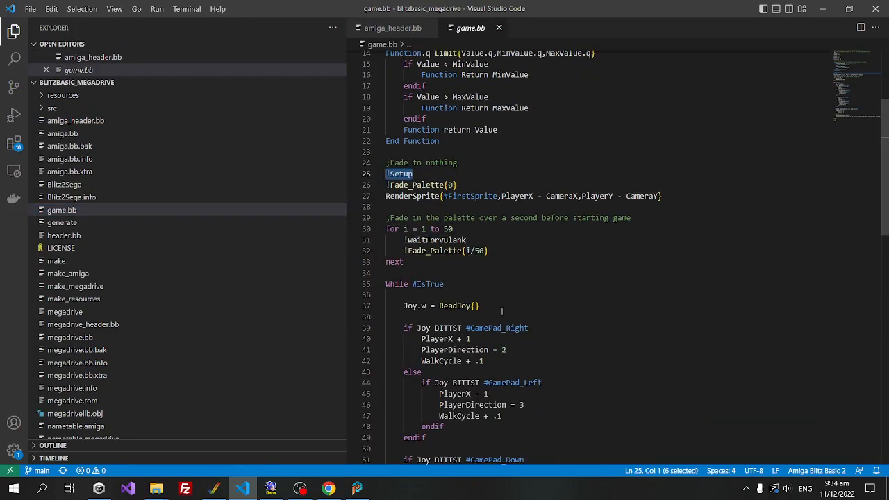
double_click(455, 305)
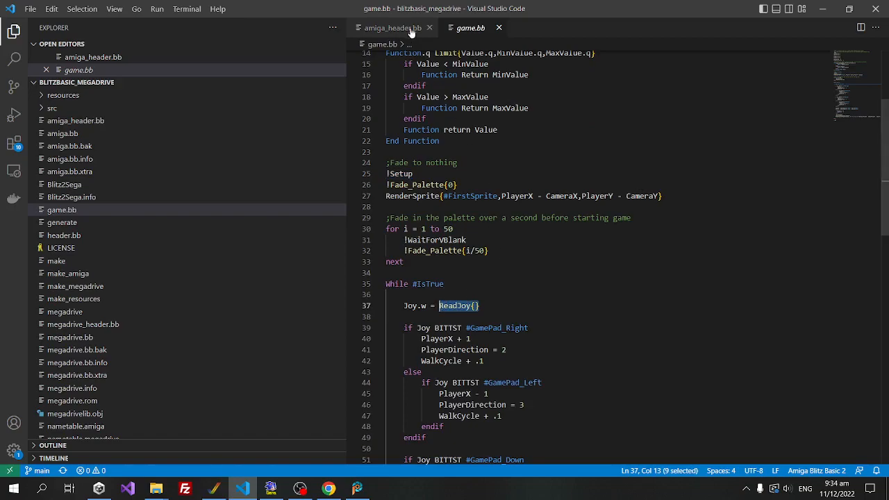
left_click(392, 28)
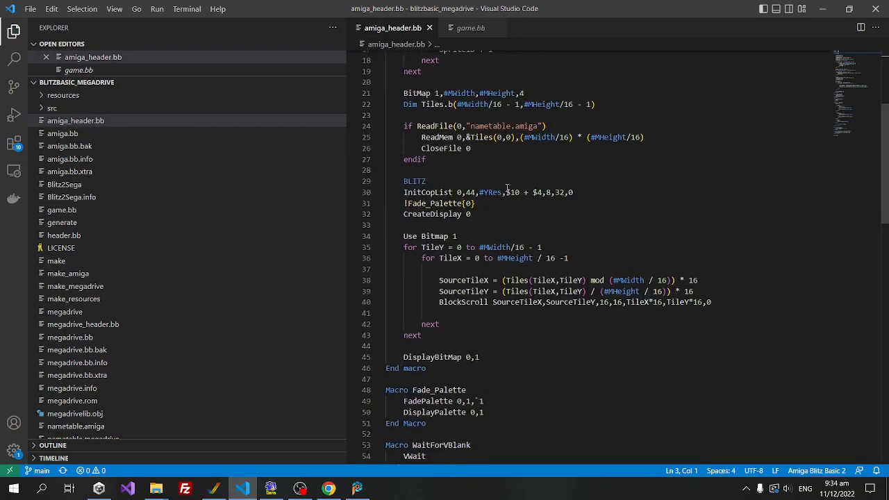
scroll("down", 3)
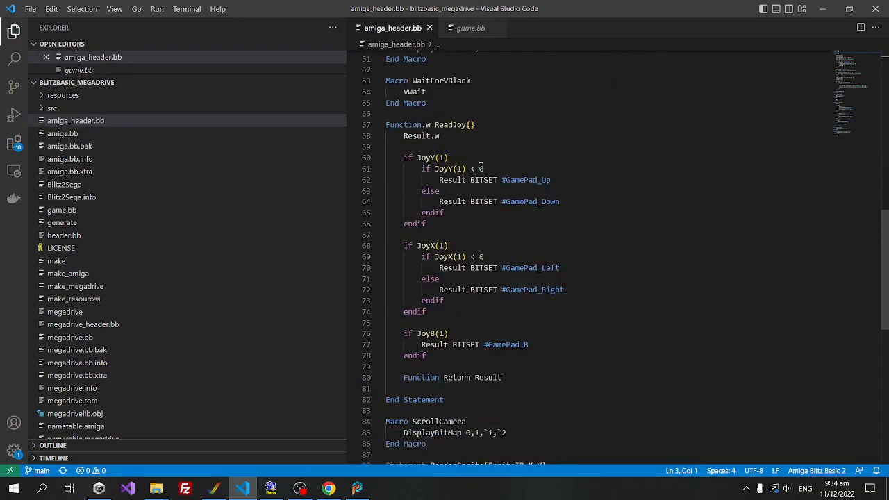
scroll("down", 3)
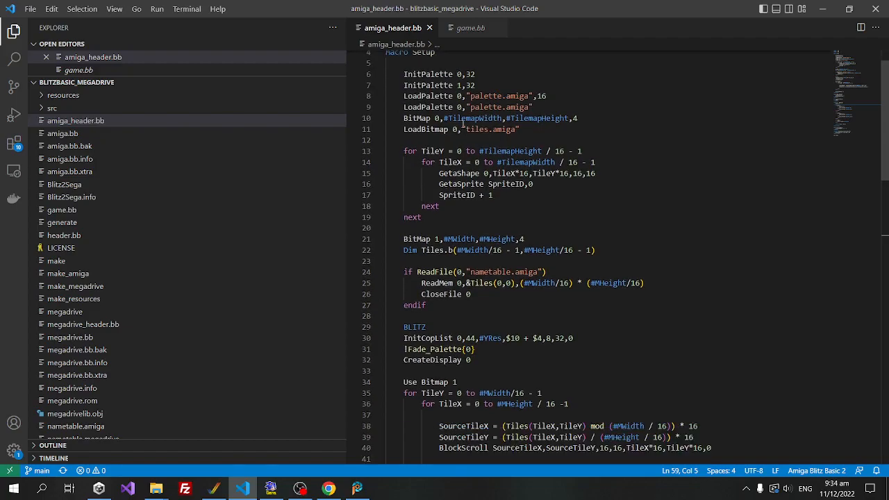
scroll("down", 3)
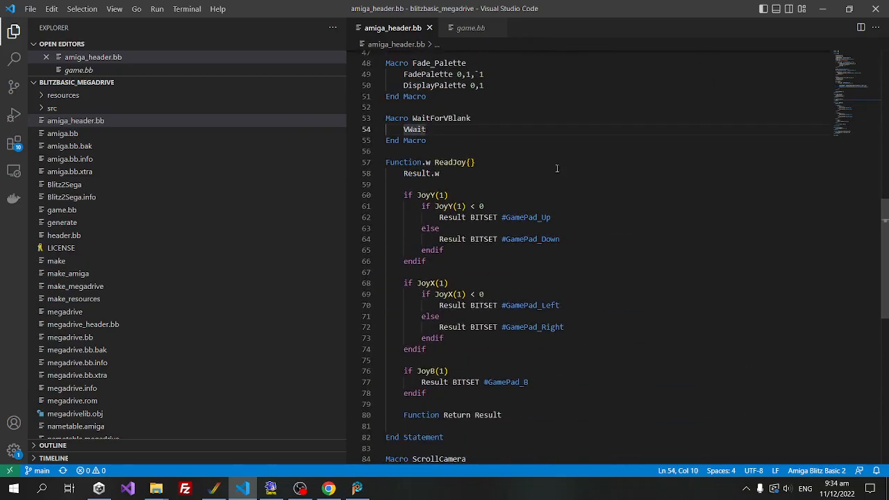
Return to game.bb and continue reading before moving on to the make script.
left_click(470, 28)
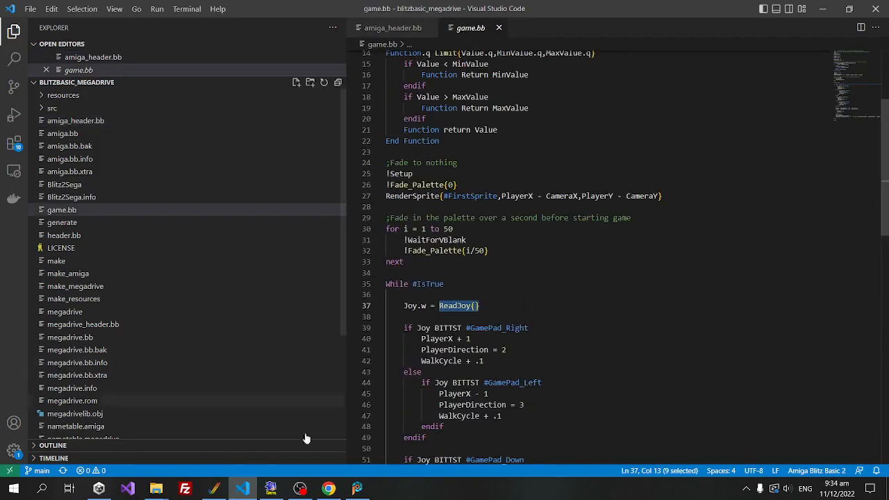
scroll("down", 3)
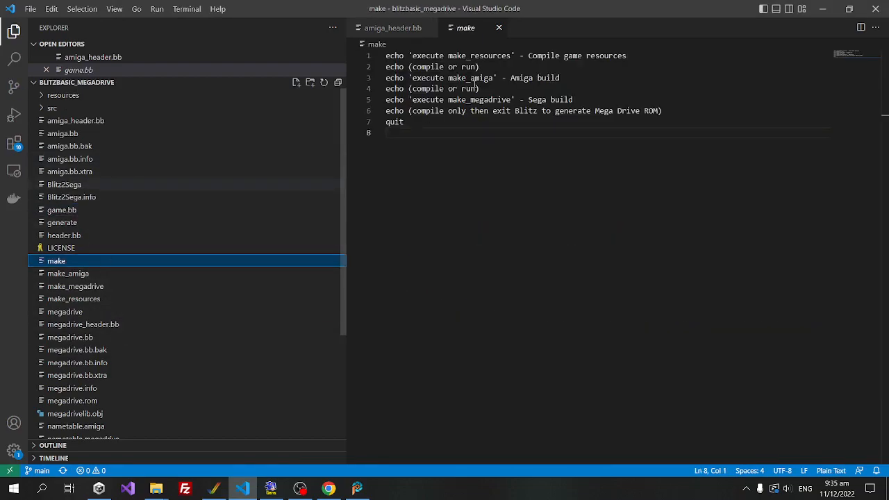
left_click(66, 272)
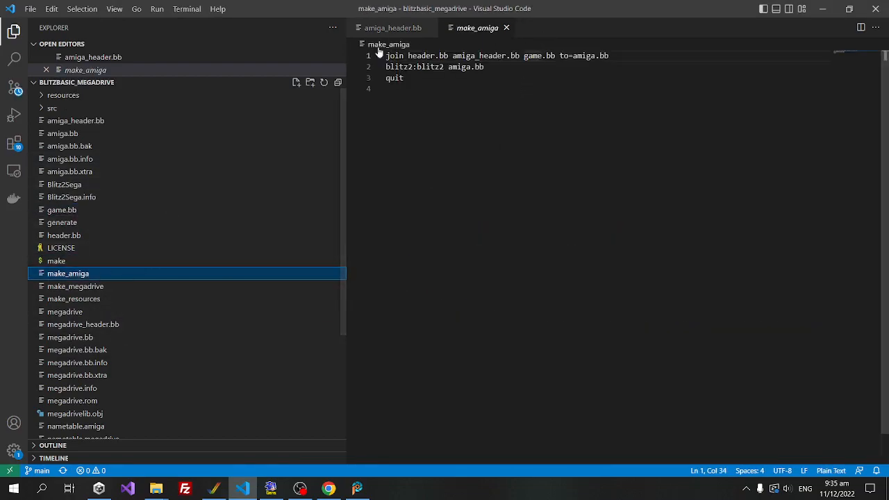
double_click(420, 55)
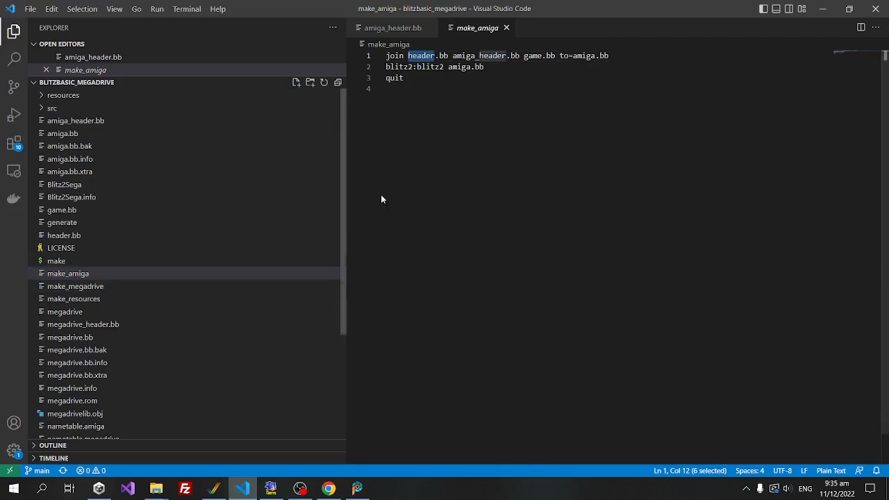
left_click(391, 28)
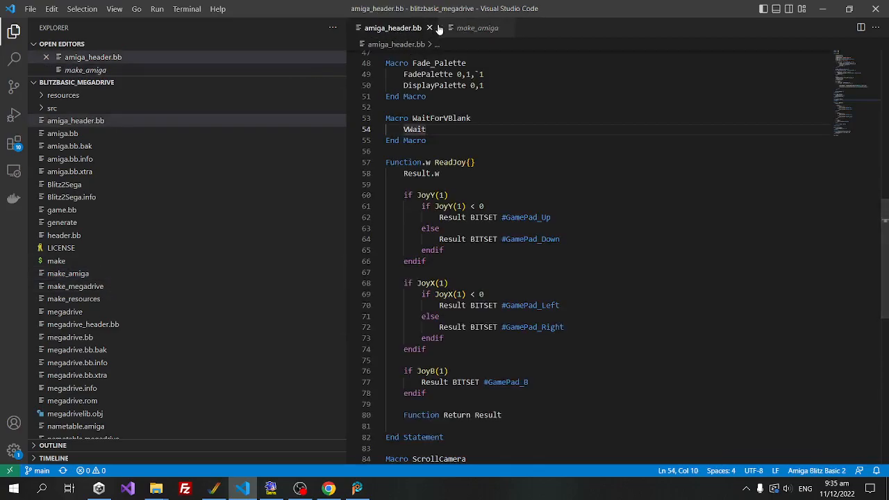
left_click(478, 28)
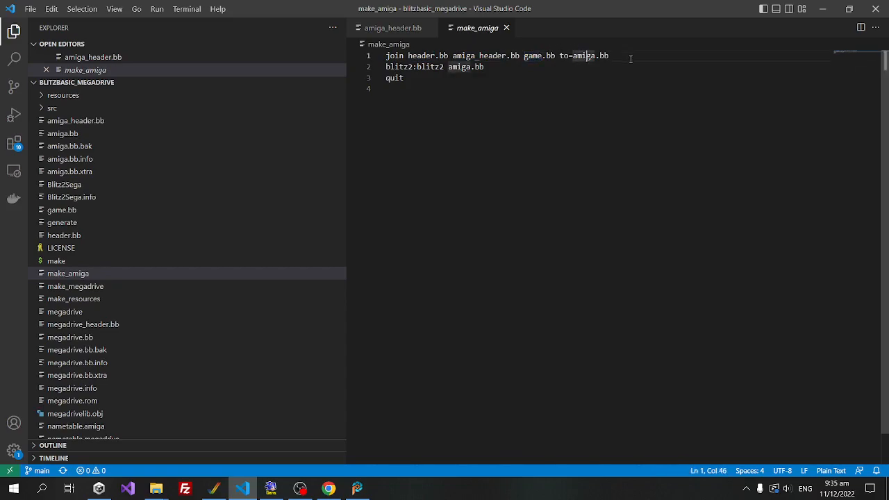
double_click(584, 55)
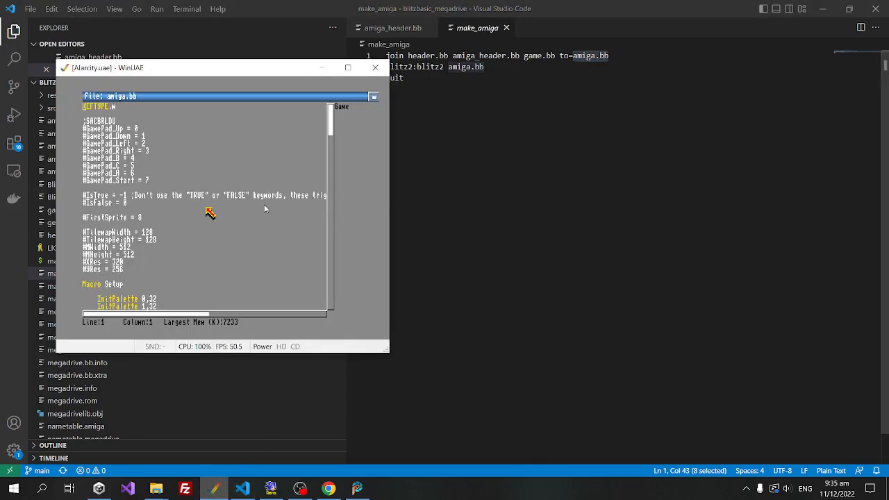
Focus WinUAE and choose Compile and Run for amiga.bb in Blitz Basic 2.
left_click(214, 95)
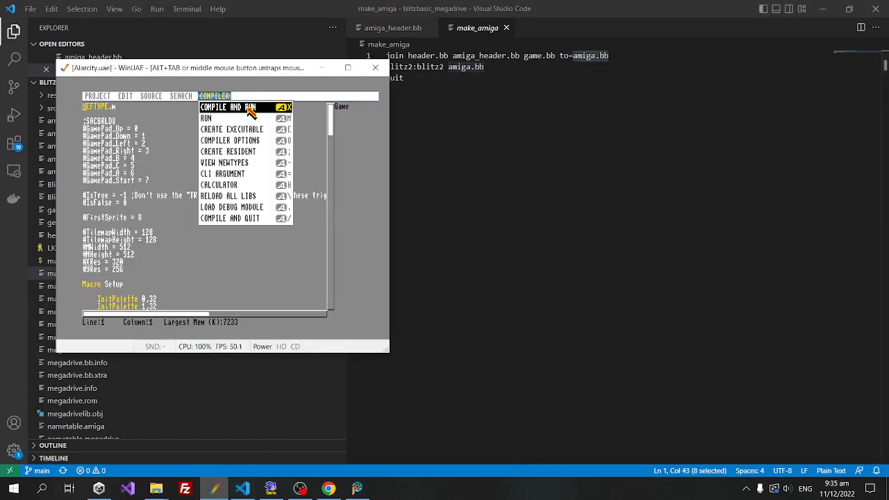
left_click(227, 106)
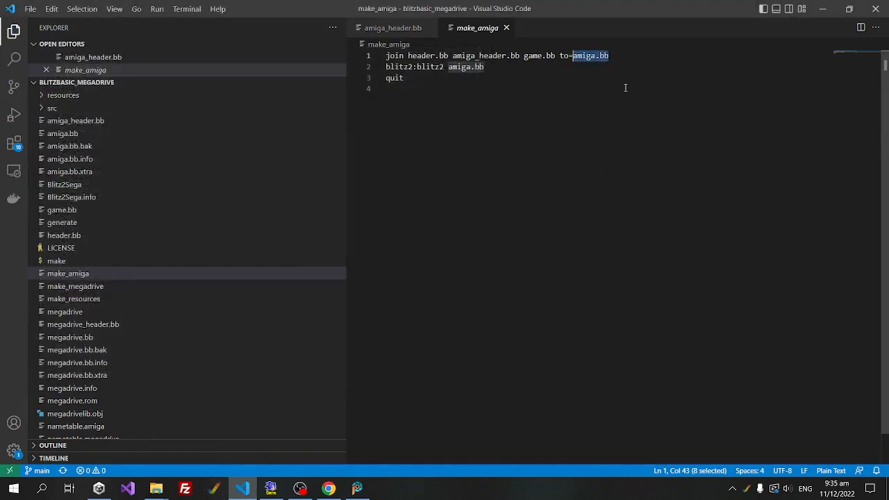
mouse_move(536, 161)
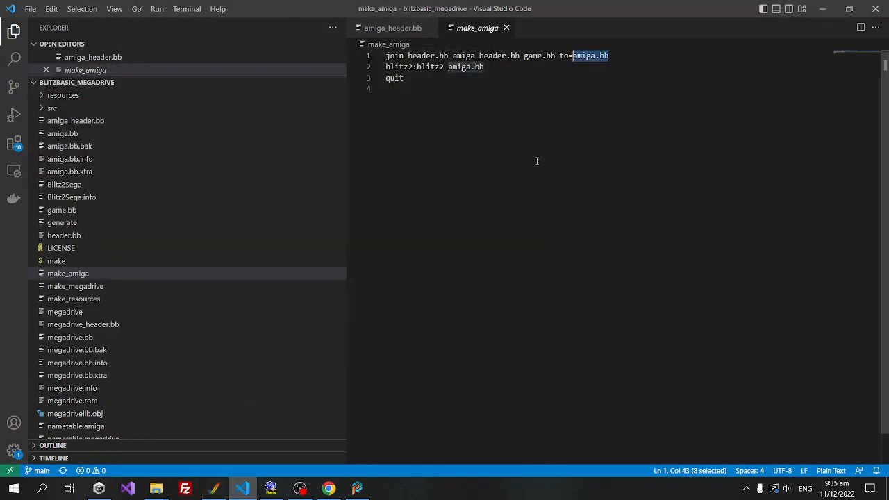
Open make_megadrive and highlight the header join, megadrive.bb output and compile lines.
left_click(75, 286)
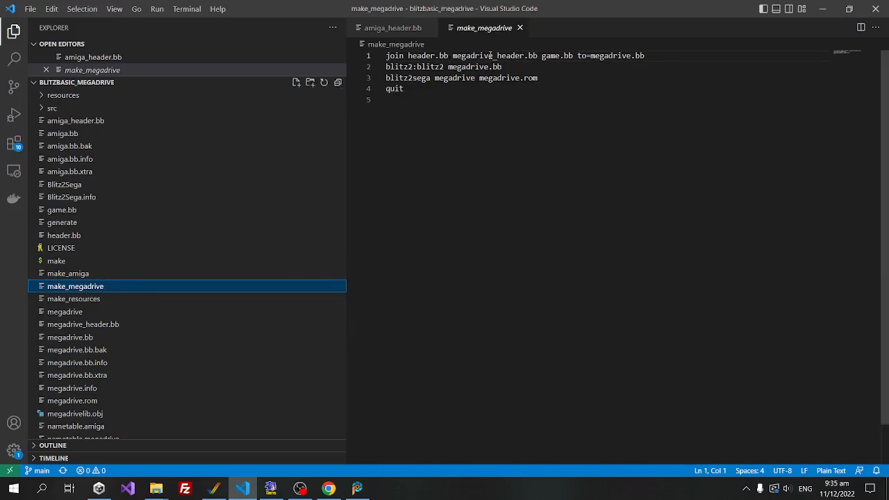
double_click(475, 56)
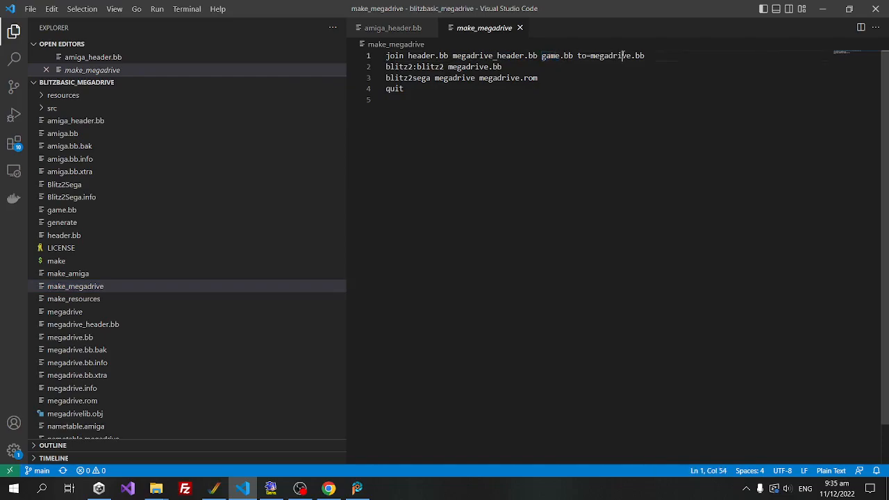
double_click(616, 56)
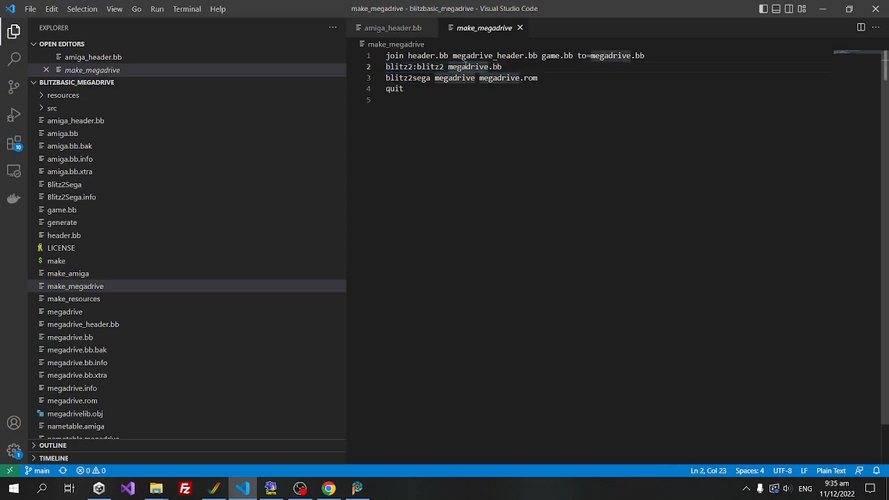
double_click(467, 67)
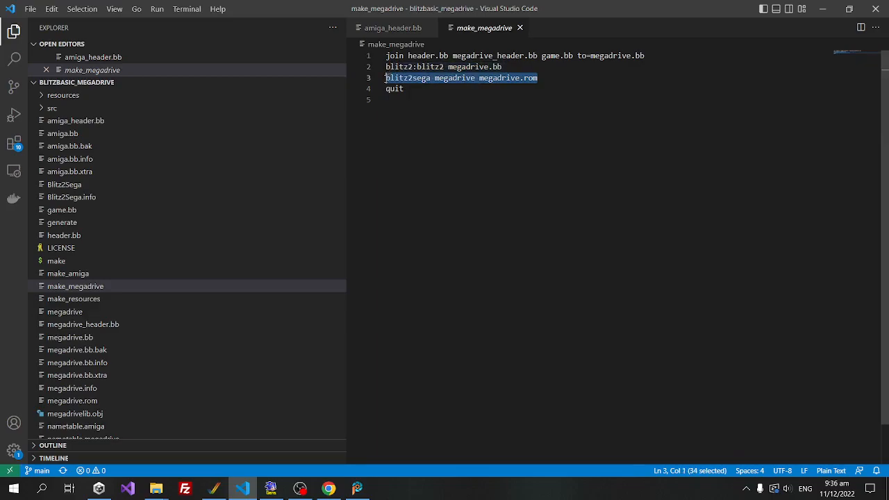
left_click(409, 100)
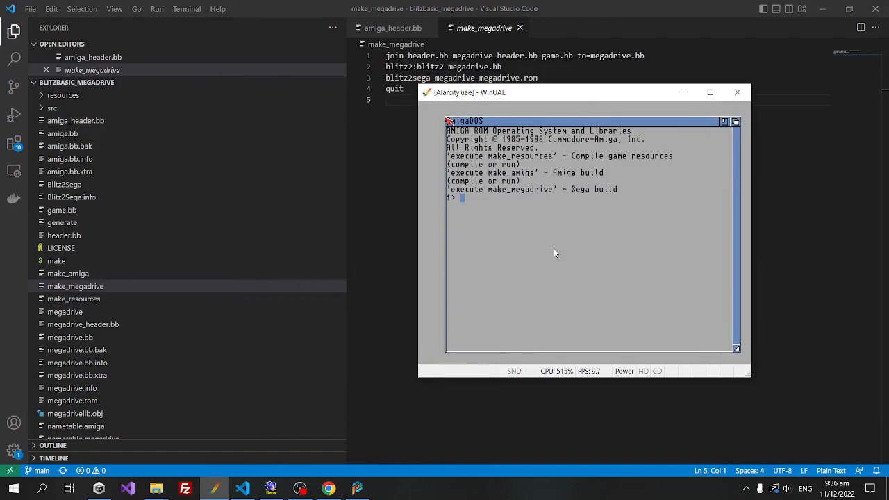
Run 'execute make_megadrive' in the AmigaDOS shell, launching Blitz Basic's compiler.
type("execute")
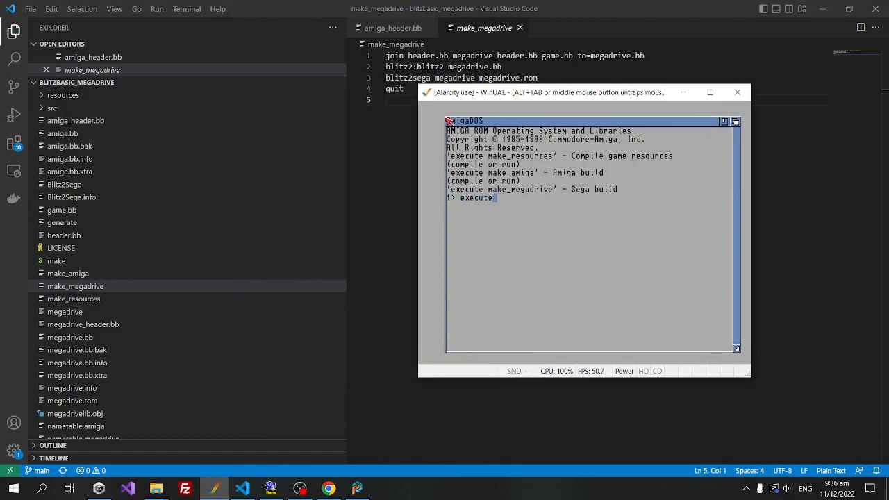
type("make_megadriv")
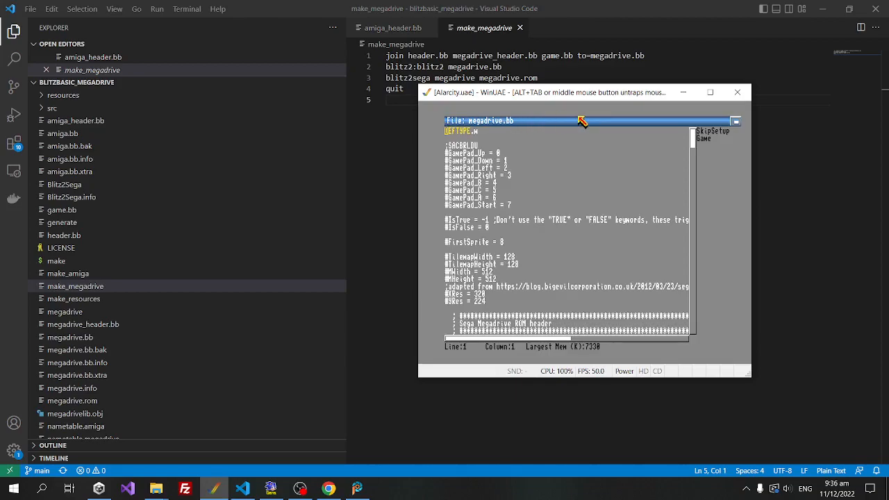
left_click(577, 120)
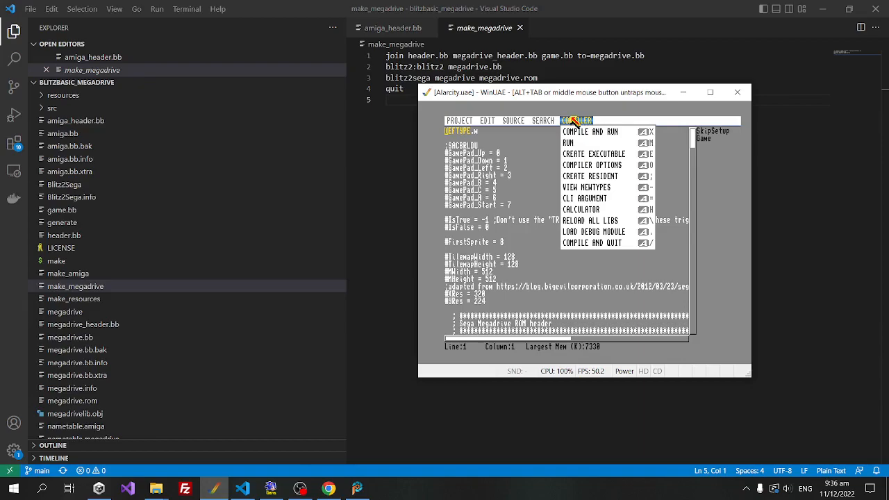
mouse_move(590, 131)
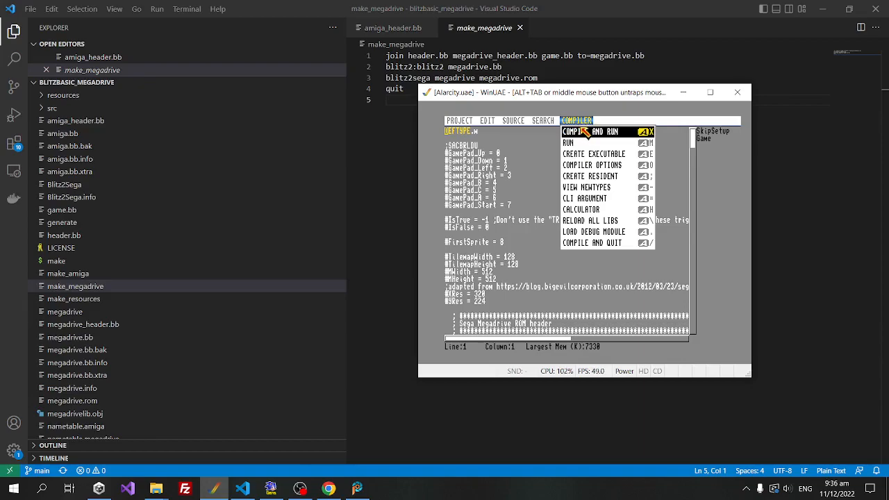
mouse_move(589, 133)
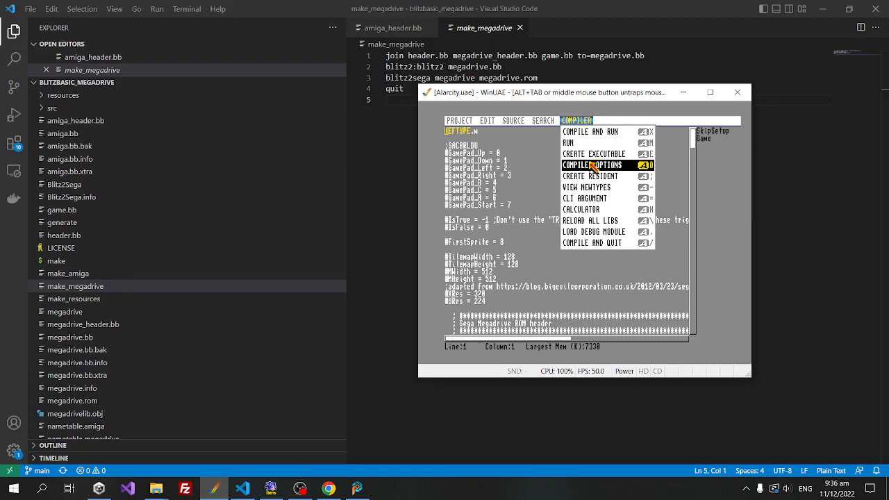
Create the megadrive executable via Compiler Options, confirm the name, then quit Blitz Basic.
left_click(592, 164)
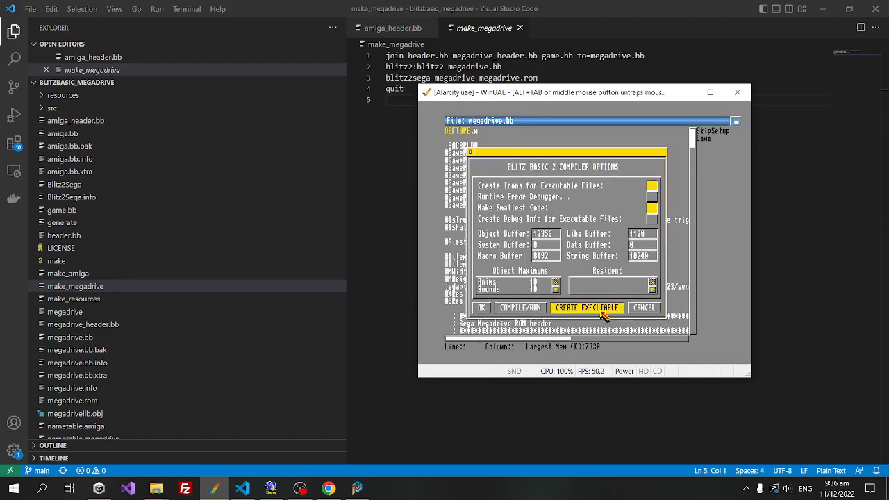
left_click(586, 308)
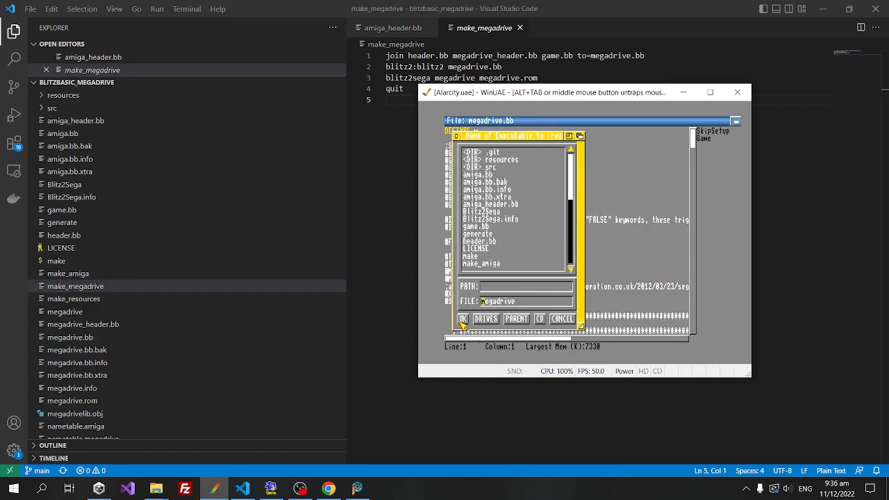
left_click(462, 318)
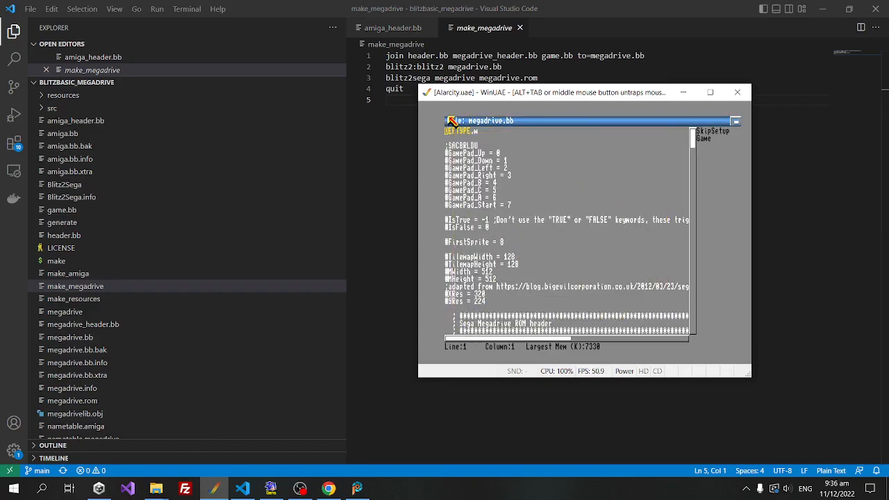
left_click(458, 119)
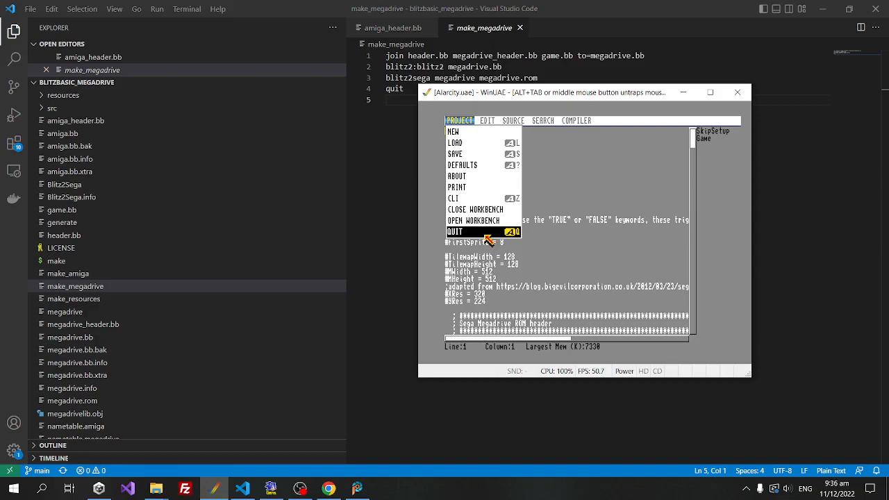
left_click(455, 231)
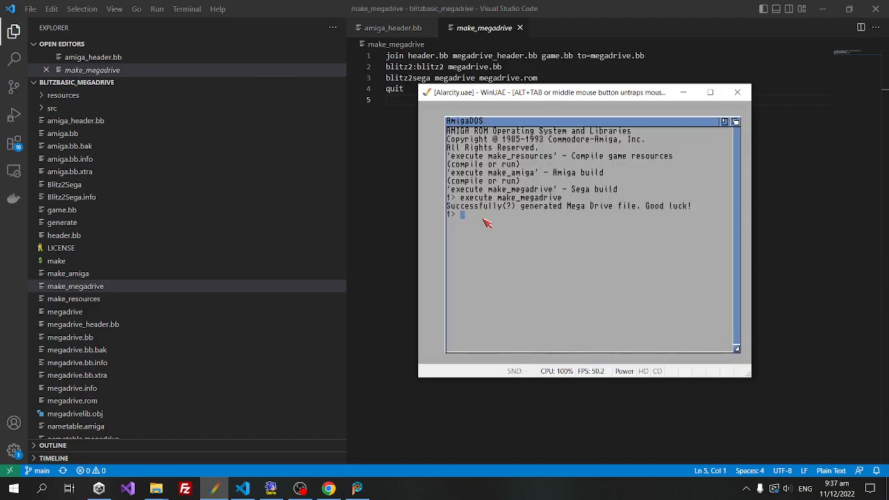
mouse_move(555, 211)
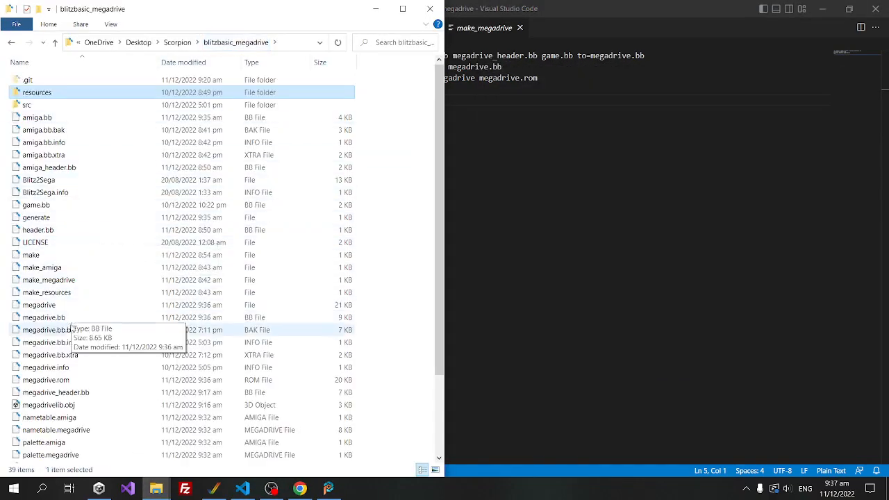
Select the new megadrive.rom and launch gens.exe from the Gens emulator folder.
left_click(46, 381)
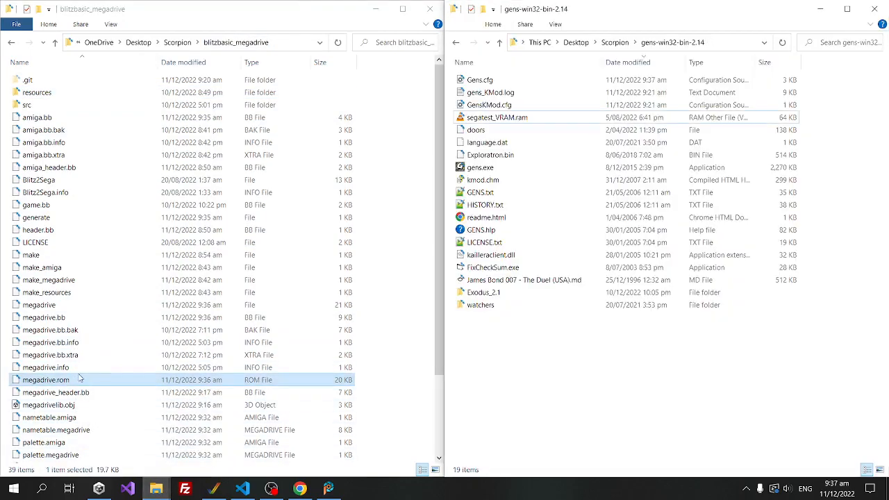
left_click(480, 167)
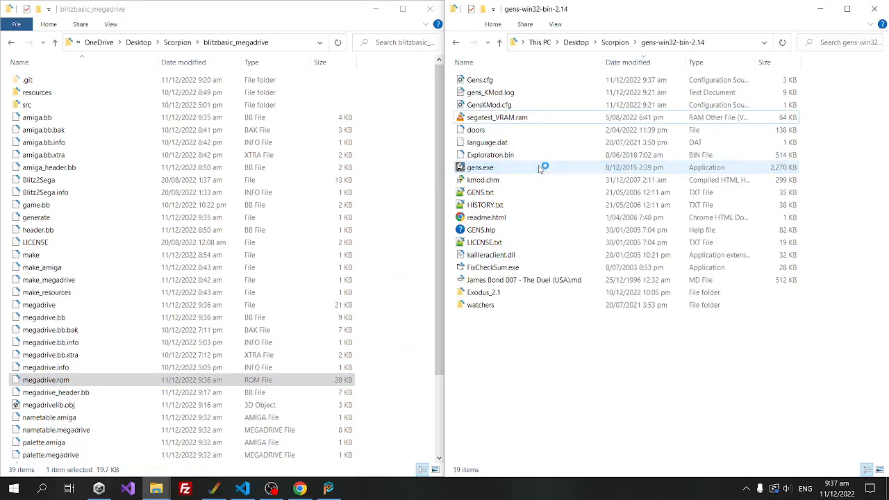
double_click(480, 167)
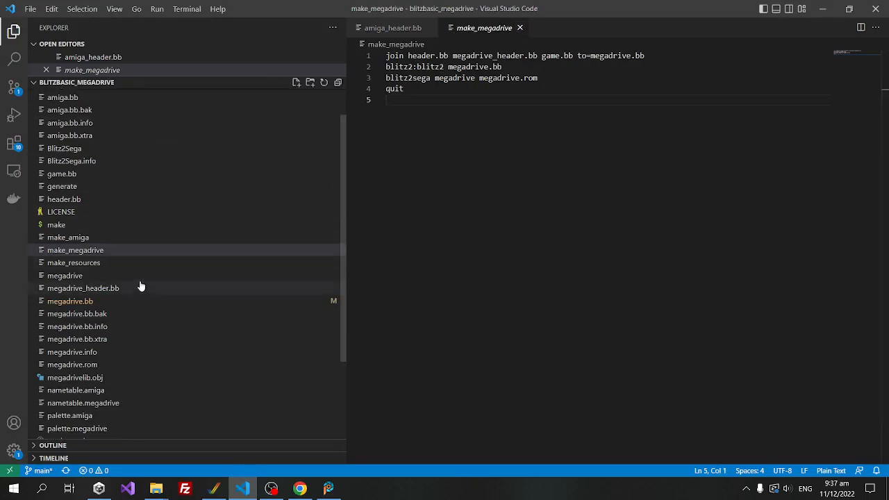
scroll("down", 3)
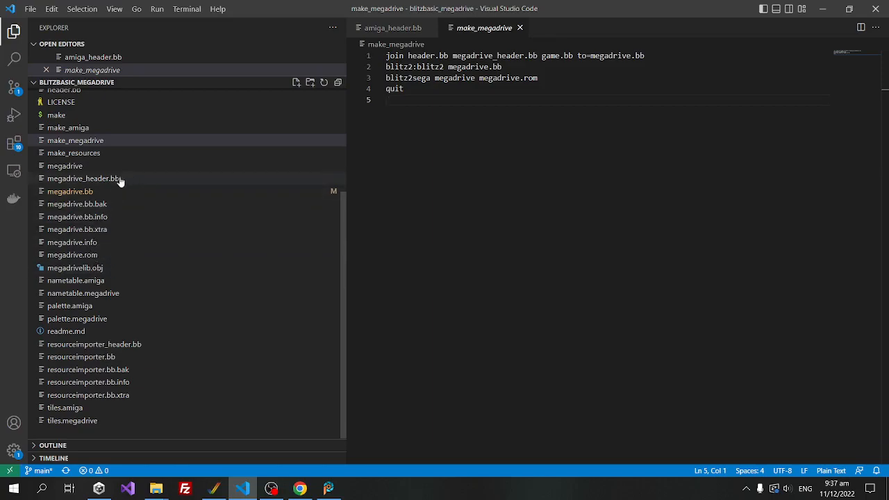
scroll("down", 3)
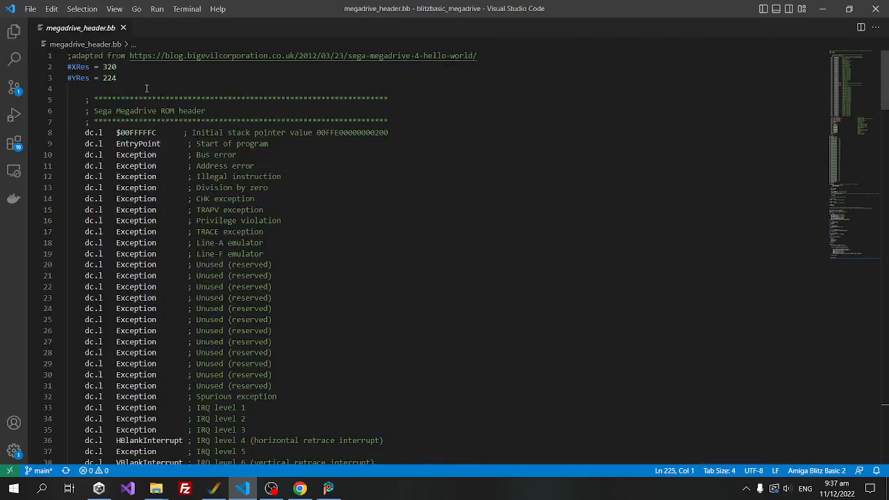
left_click_drag(68, 67, 118, 78)
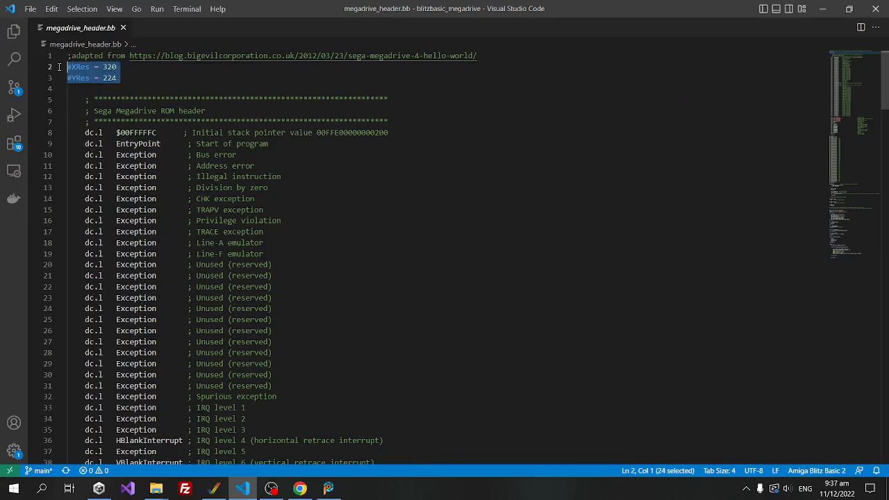
left_click(117, 78)
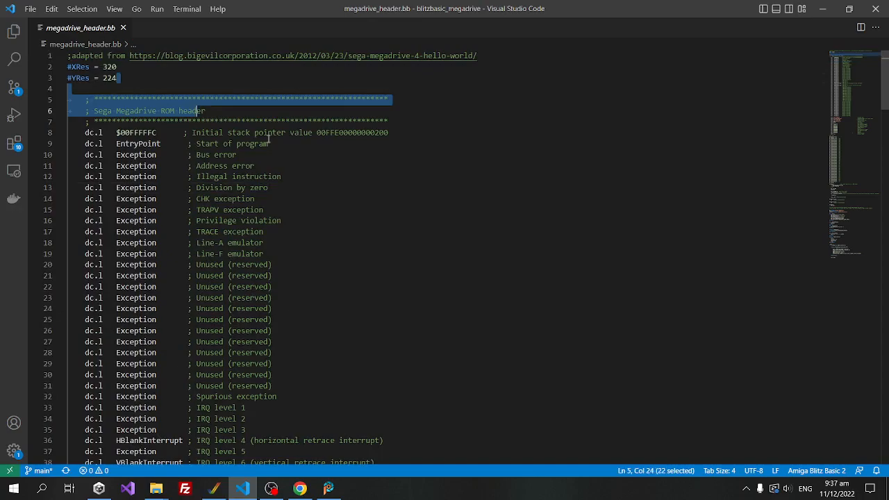
scroll("down", 3)
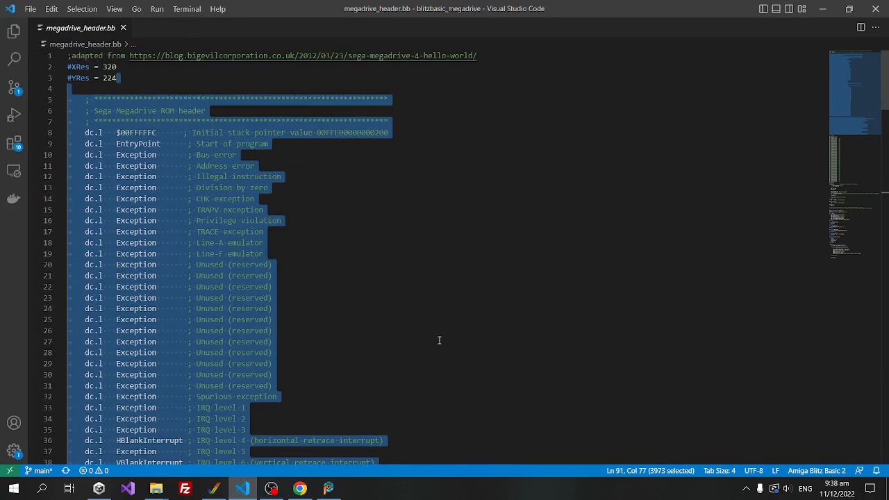
mouse_move(435, 332)
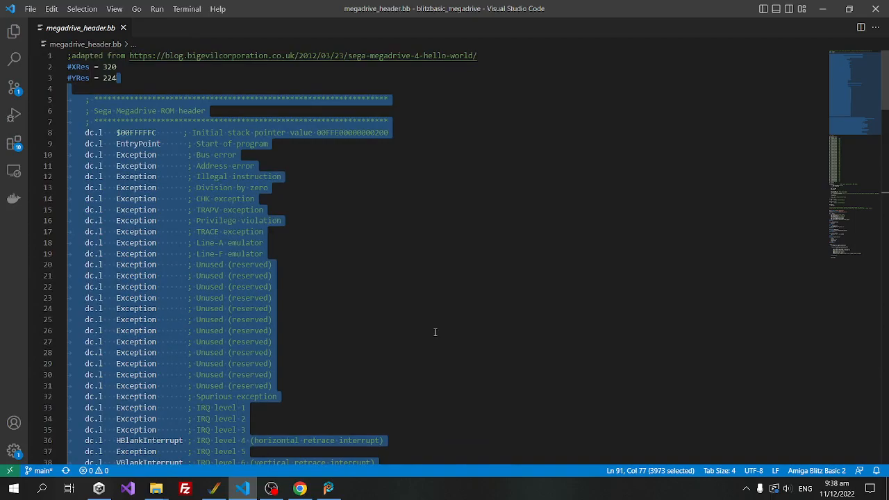
left_click(272, 330)
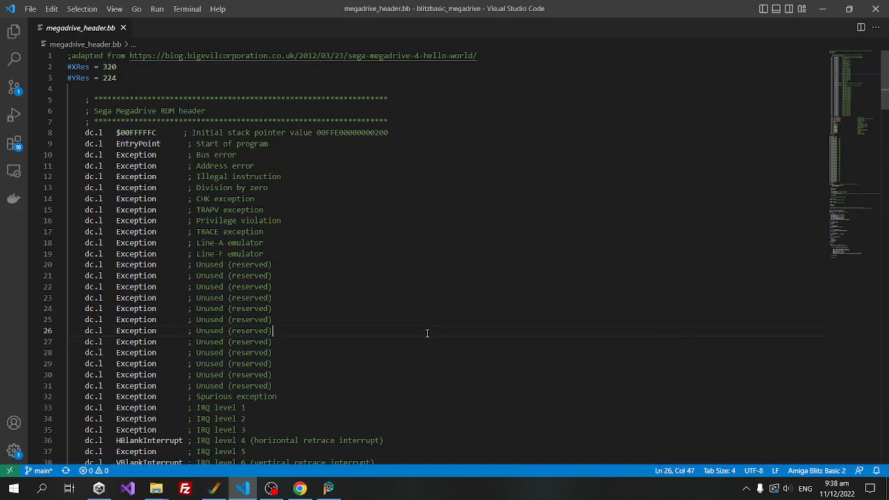
scroll("down", 3)
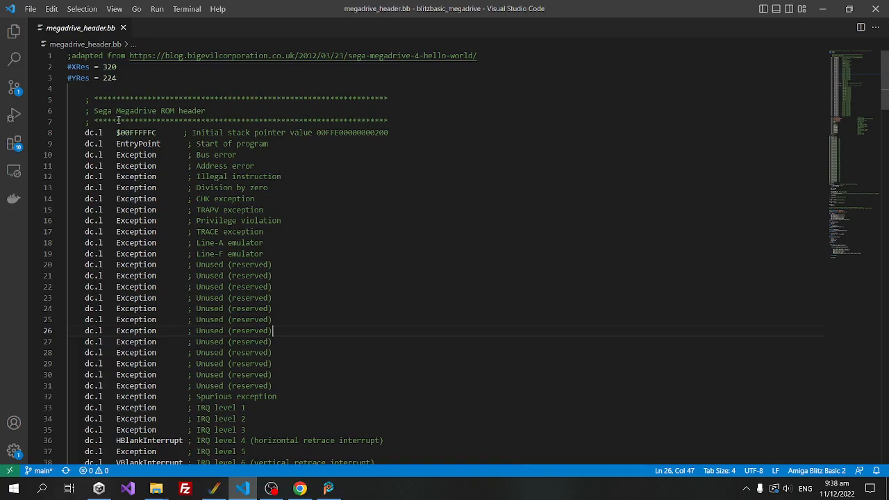
scroll("down", 3)
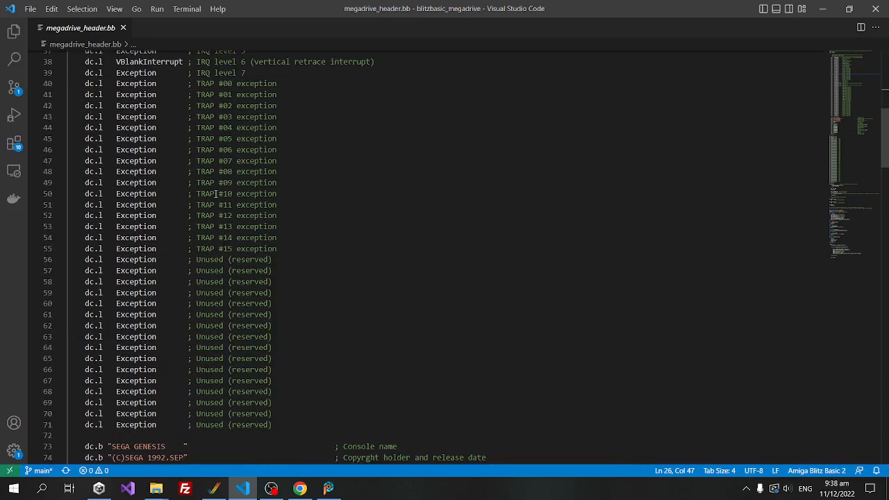
scroll("down", 3)
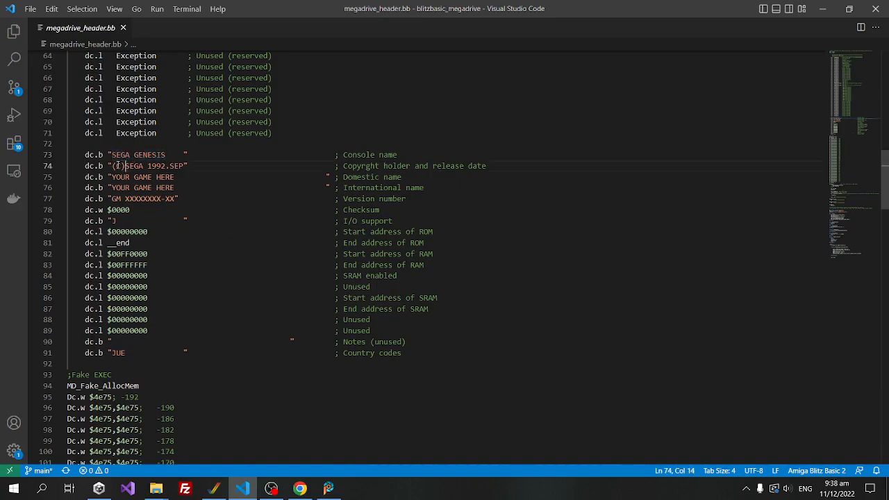
double_click(143, 177)
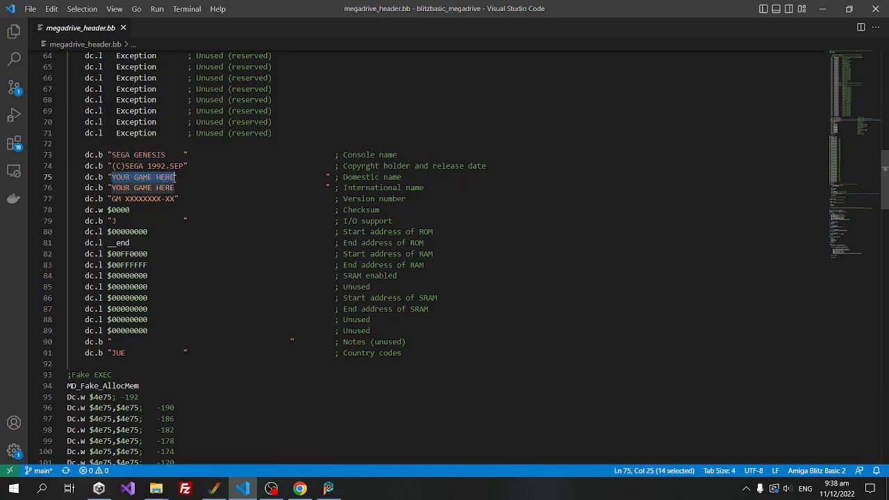
scroll("down", 3)
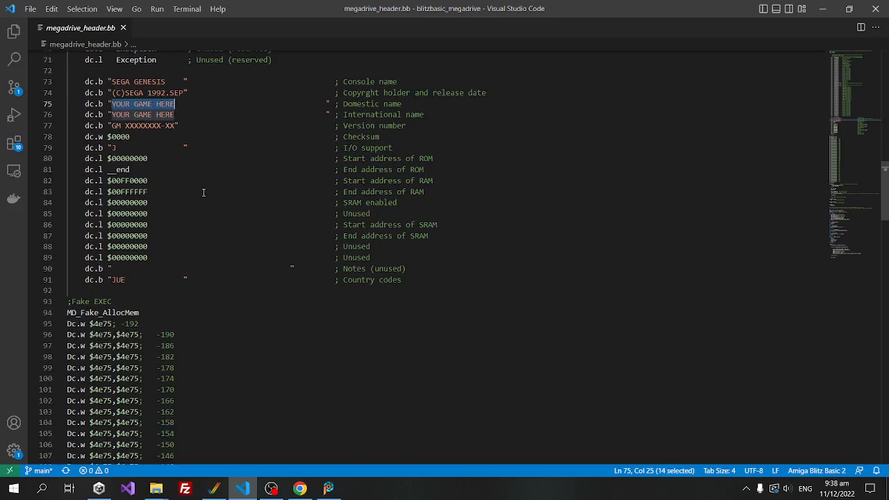
scroll("down", 3)
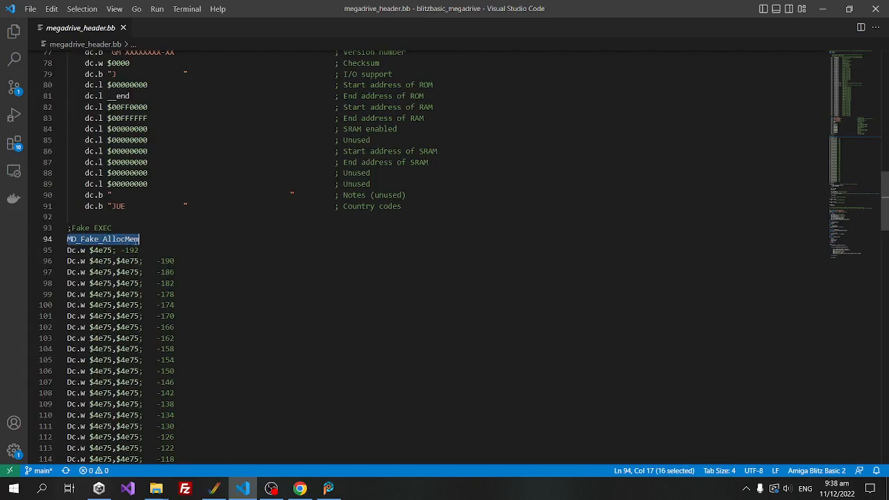
left_click(125, 239)
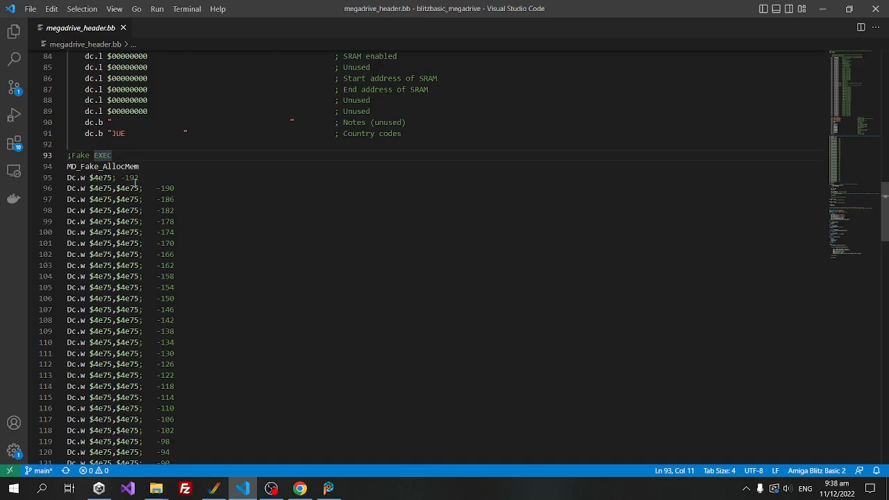
double_click(103, 167)
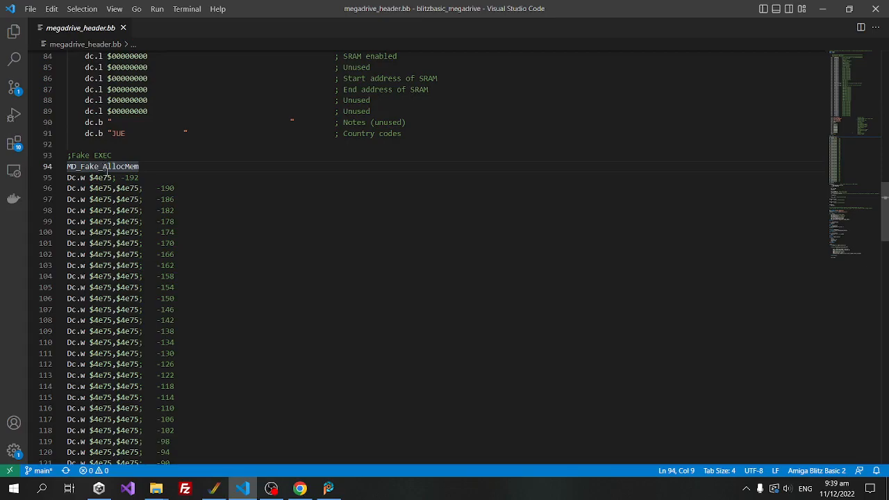
scroll("down", 3)
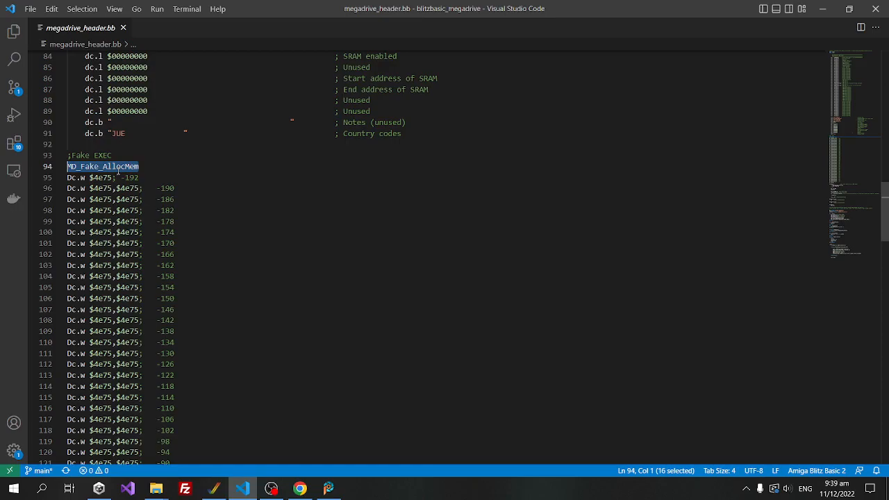
scroll("down", 3)
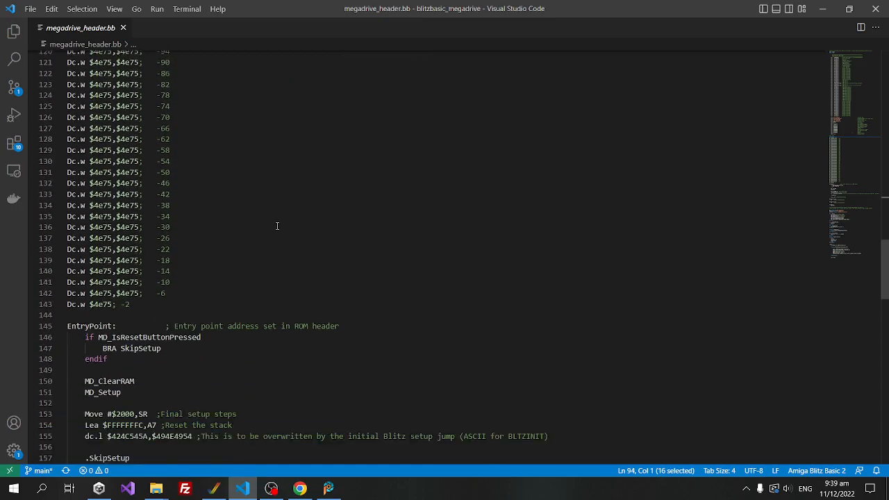
scroll("down", 3)
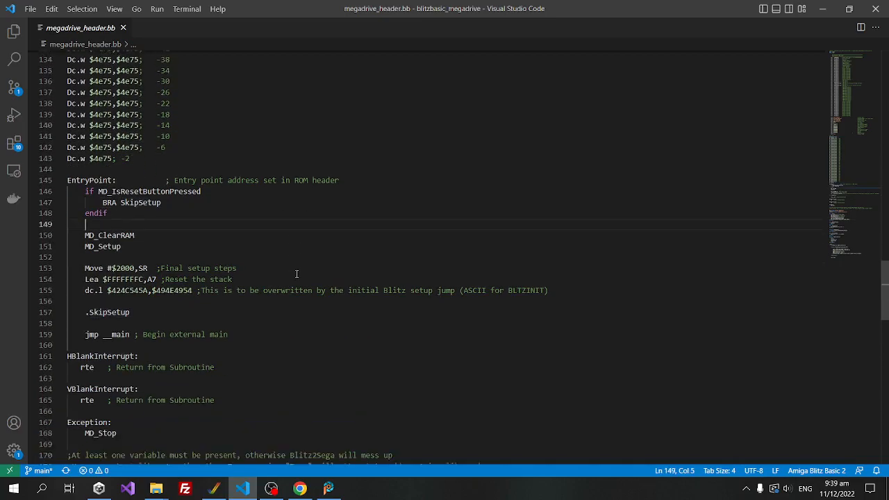
scroll("down", 3)
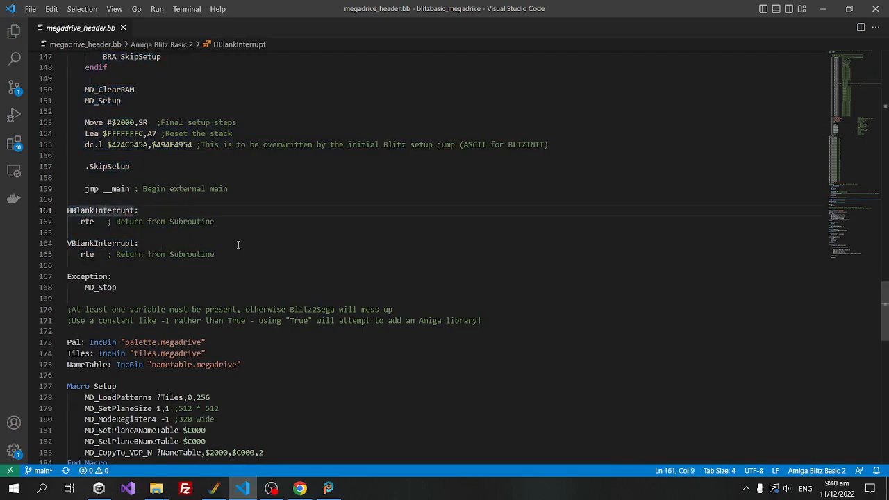
left_click_drag(94, 220, 216, 254)
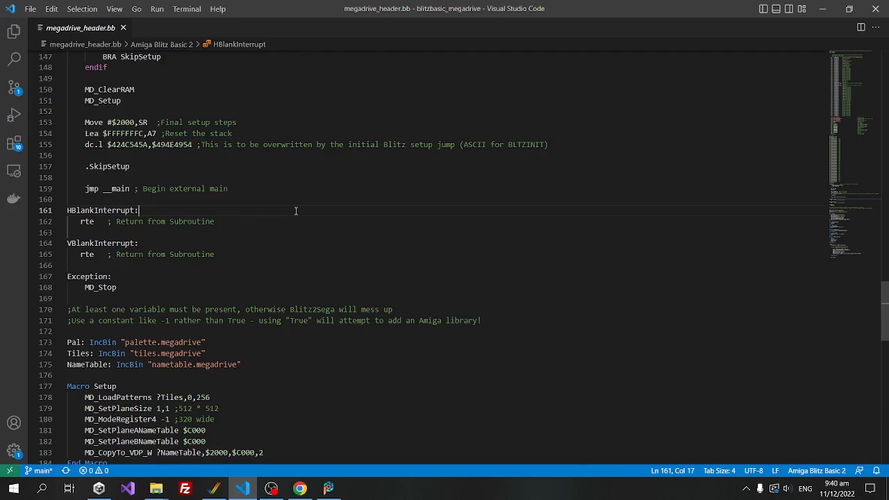
scroll("down", 3)
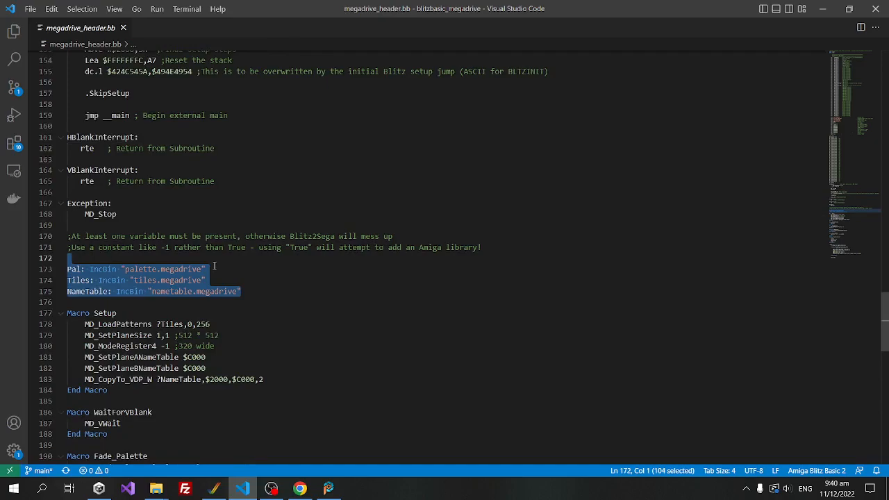
Scroll to __main in the Mega Drive header and reveal the Explorer file list to reach amiga_header.bb.
scroll("down", 3)
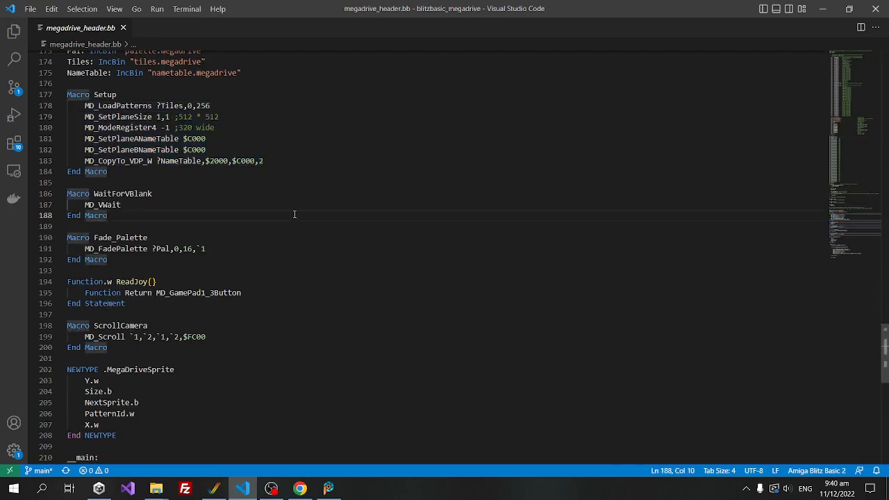
scroll("down", 3)
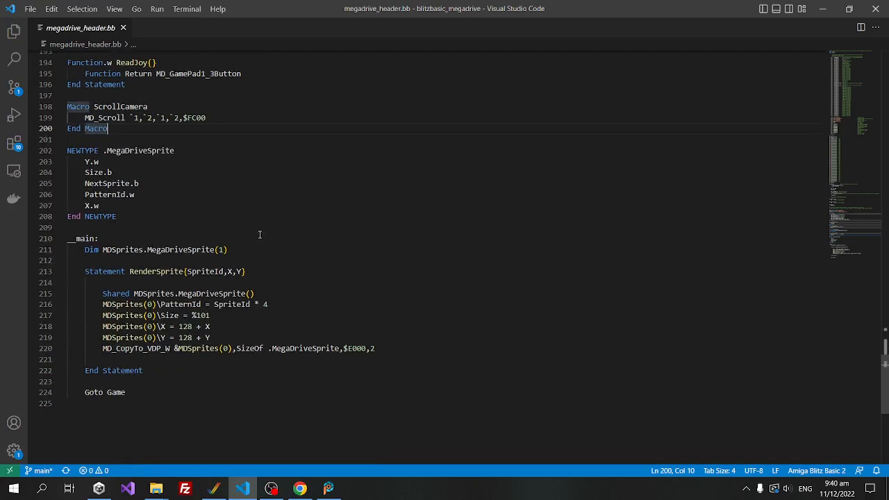
mouse_move(164, 219)
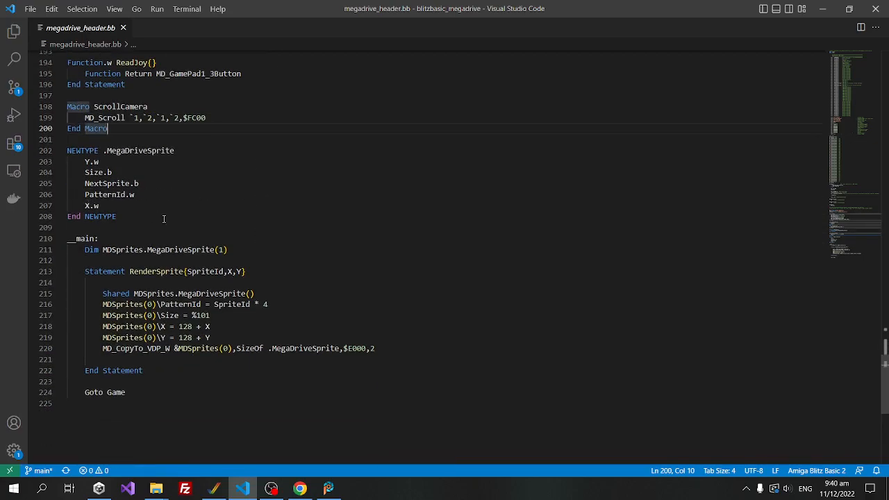
mouse_move(255, 271)
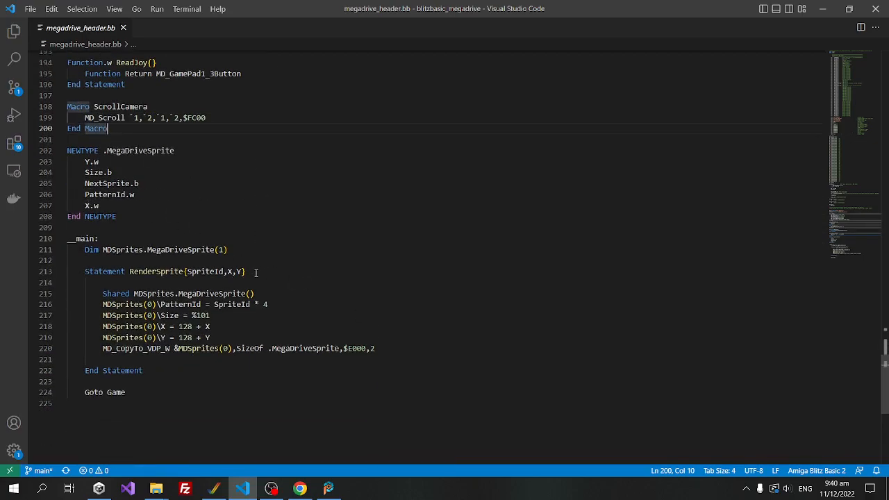
double_click(155, 271)
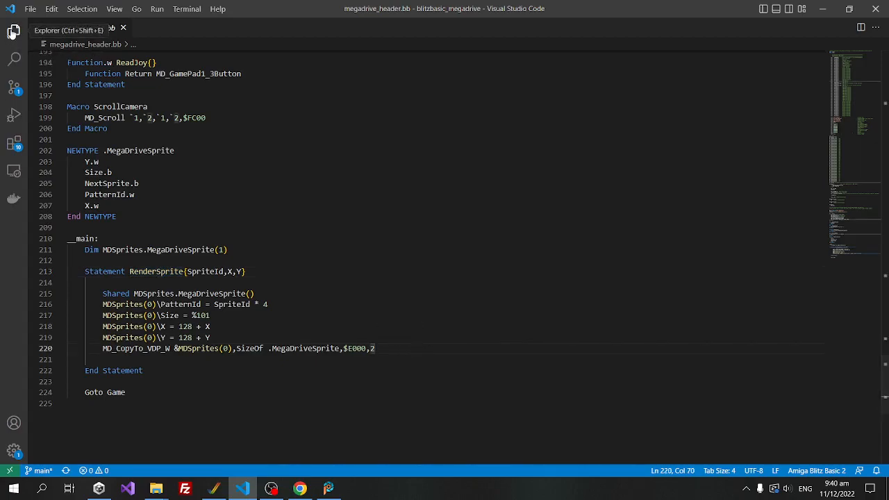
right_click(77, 28)
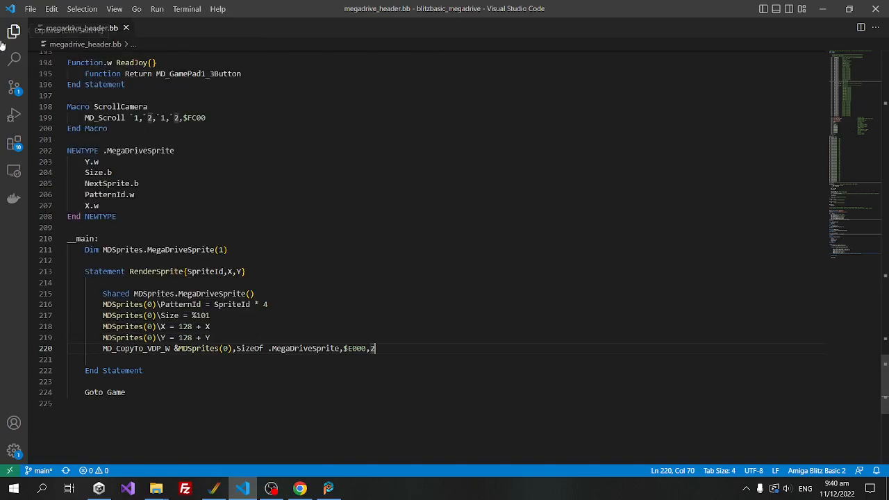
left_click(14, 32)
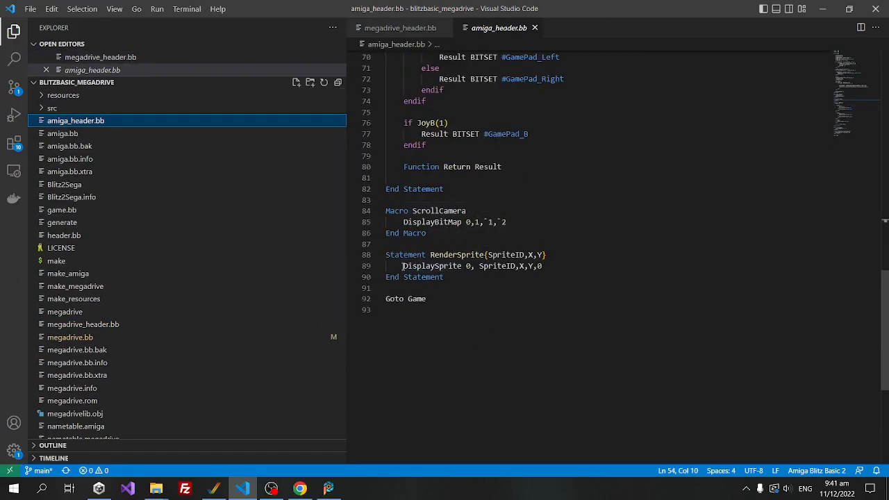
Highlight the Amiga DisplaySprite line, then the MegaDriveSprite NEWTYPE fields in megadrive_header.bb.
triple_click(472, 266)
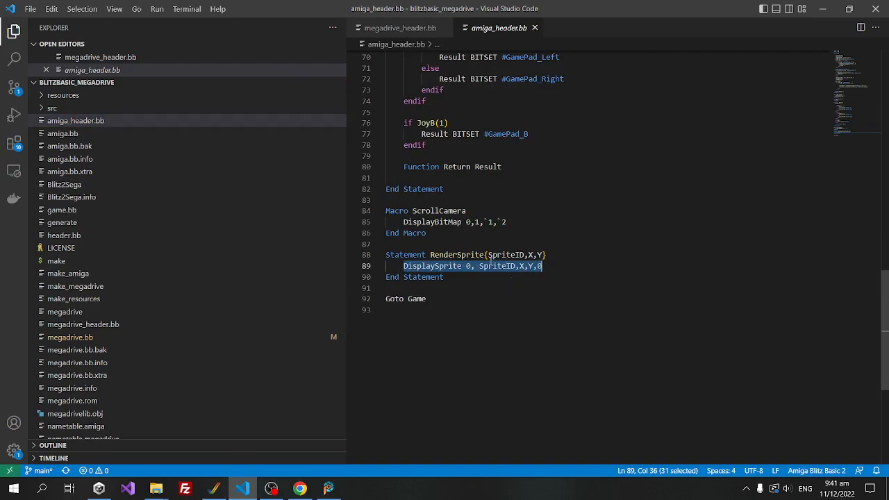
left_click(396, 28)
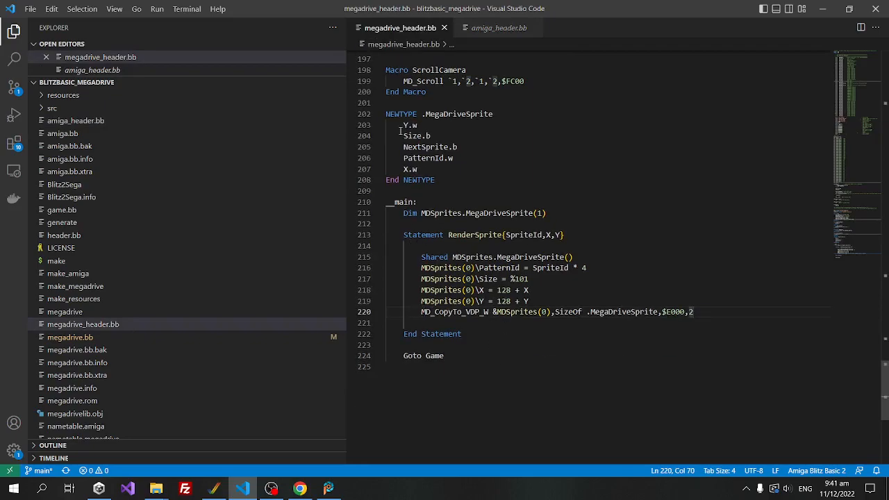
left_click_drag(403, 125, 416, 169)
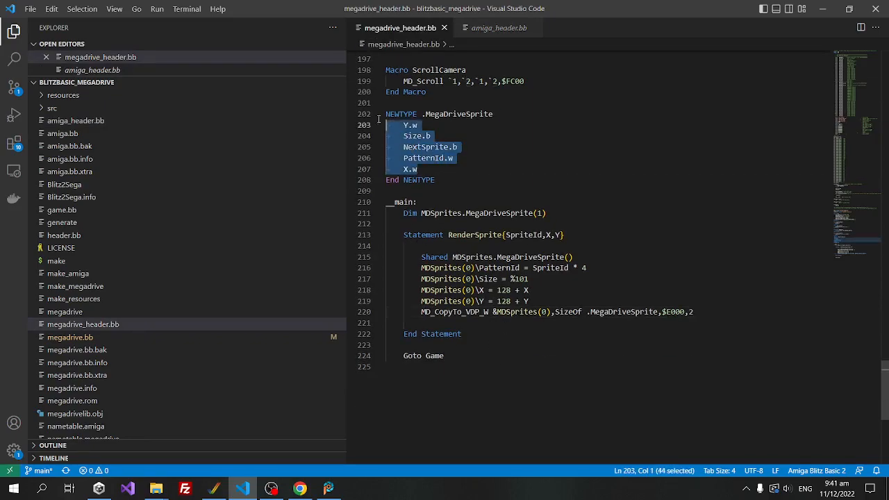
mouse_move(555, 302)
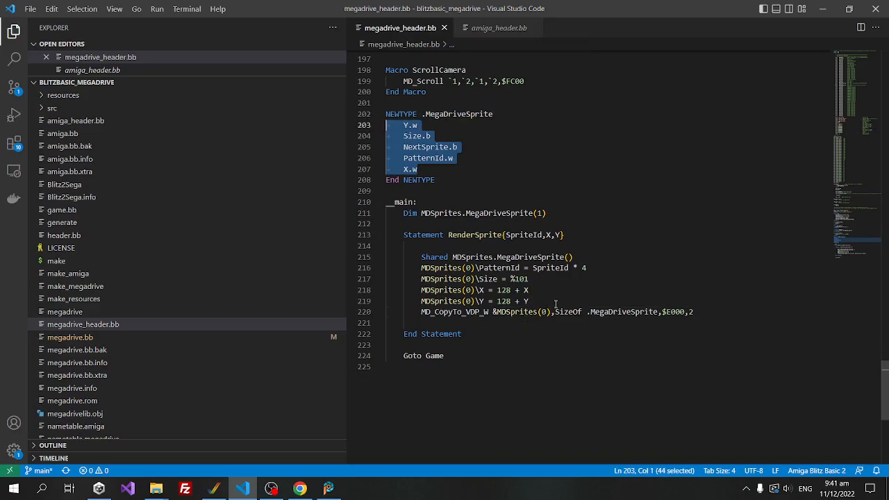
left_click(419, 311)
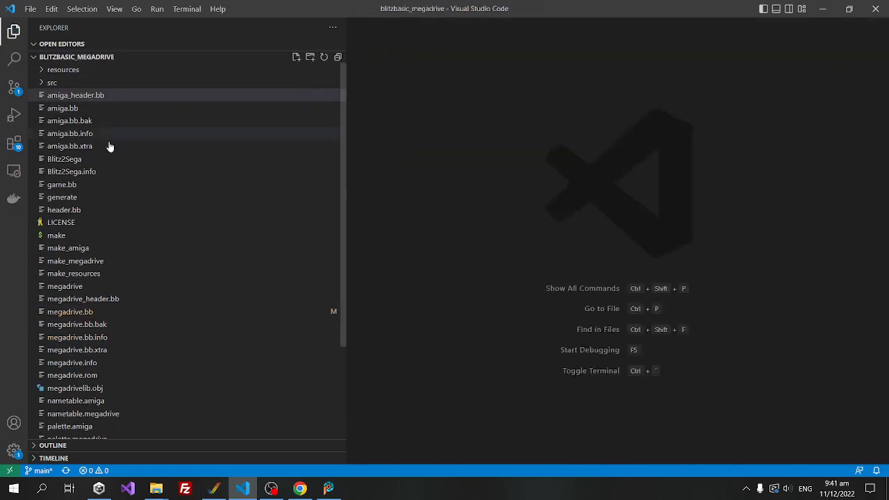
Expand the src folder, note megadrivelib.obj, and open the megadrivelib.s assembly source.
left_click(53, 82)
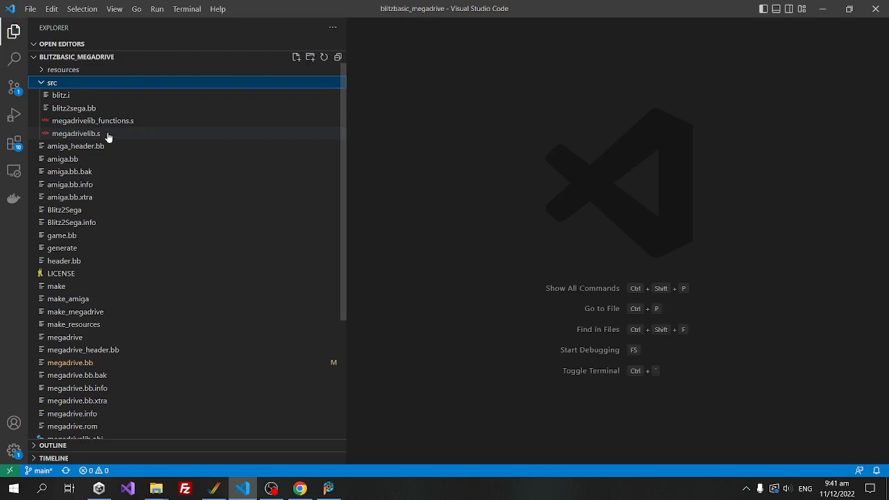
scroll("down", 3)
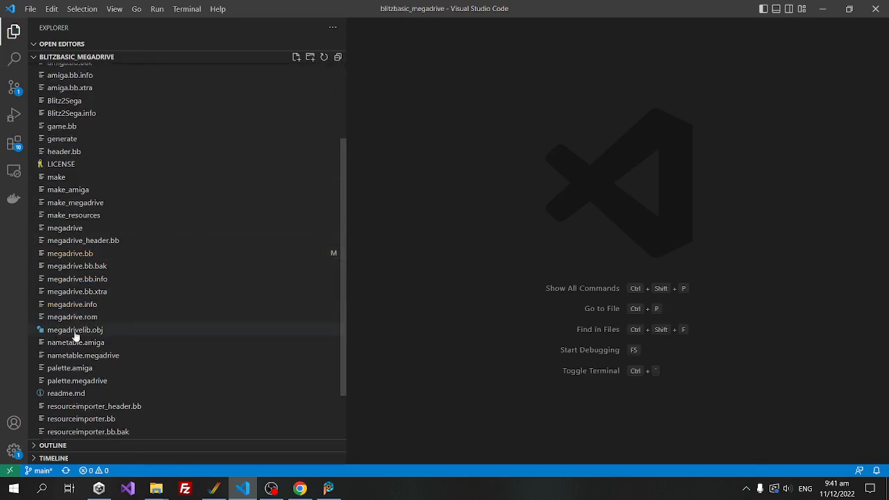
scroll("down", 3)
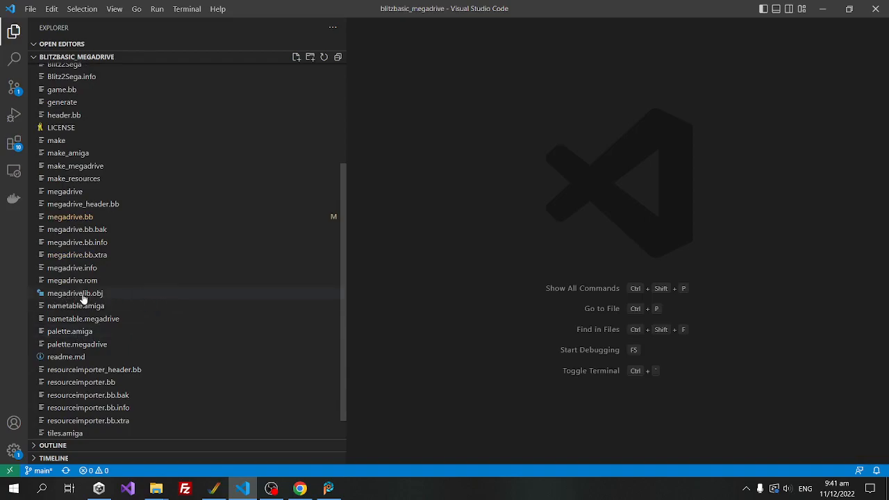
mouse_move(75, 291)
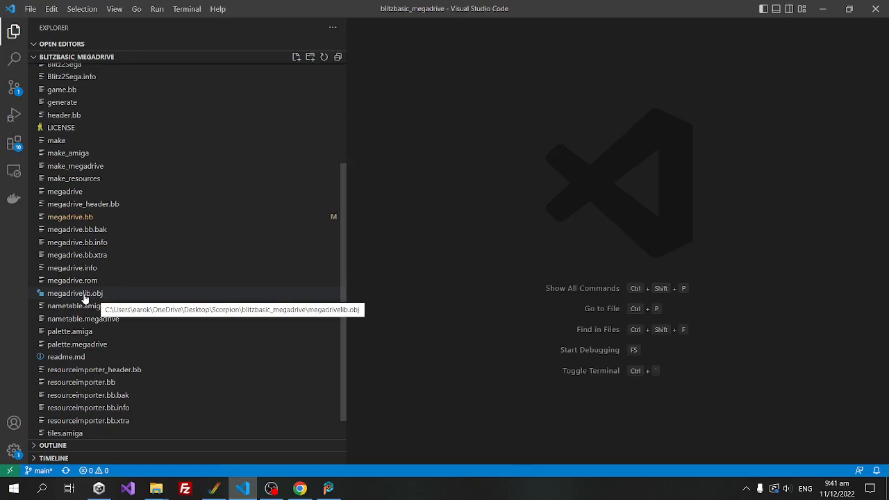
left_click(53, 82)
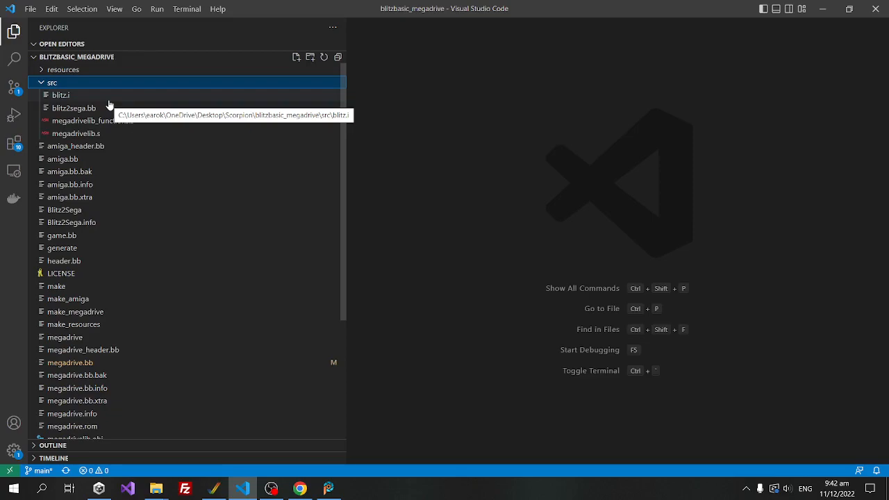
left_click(75, 133)
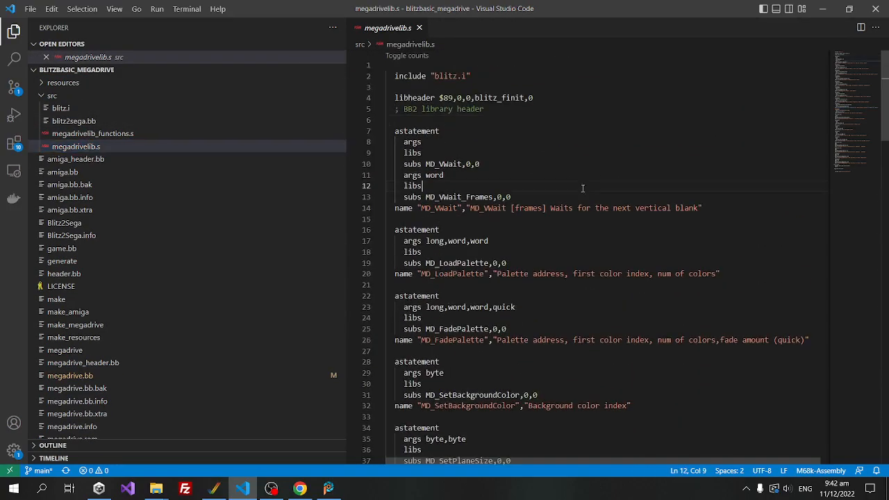
Review the remaining megadrivelib.s command declarations, highlighting MD_IsResetButtonPressed and MD_GamePad2_3Button.
scroll("down", 3)
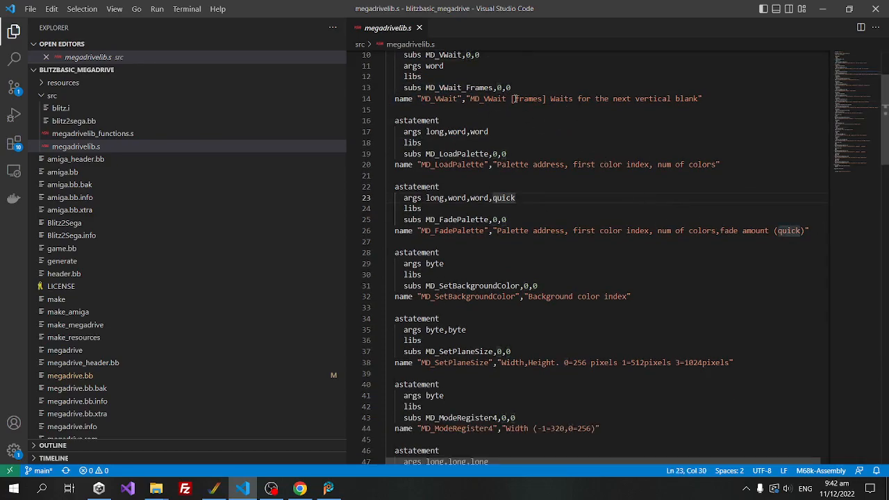
scroll("down", 3)
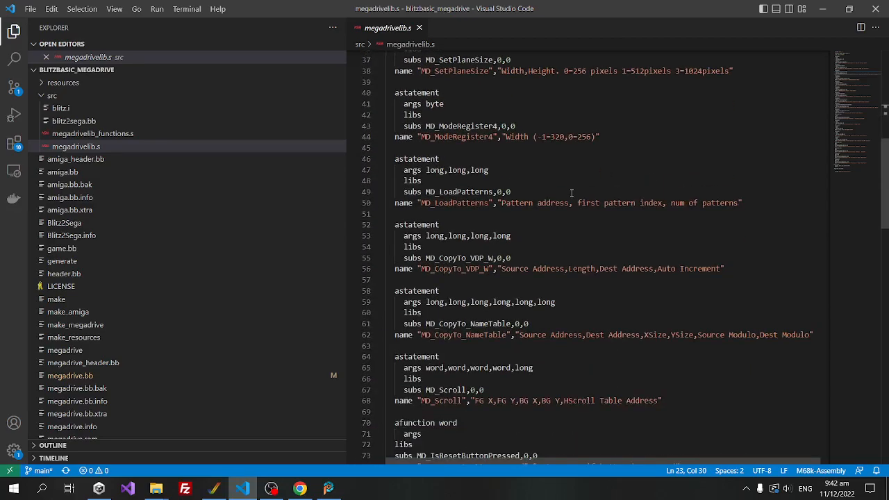
scroll("down", 3)
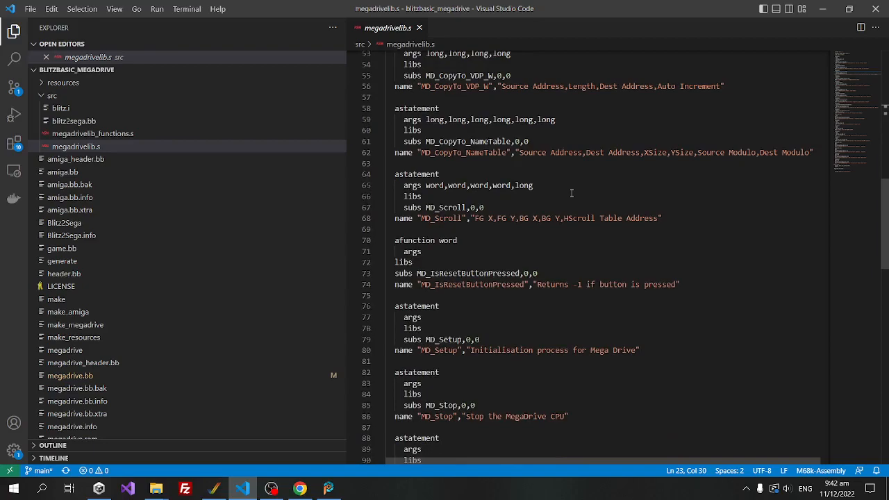
scroll("down", 3)
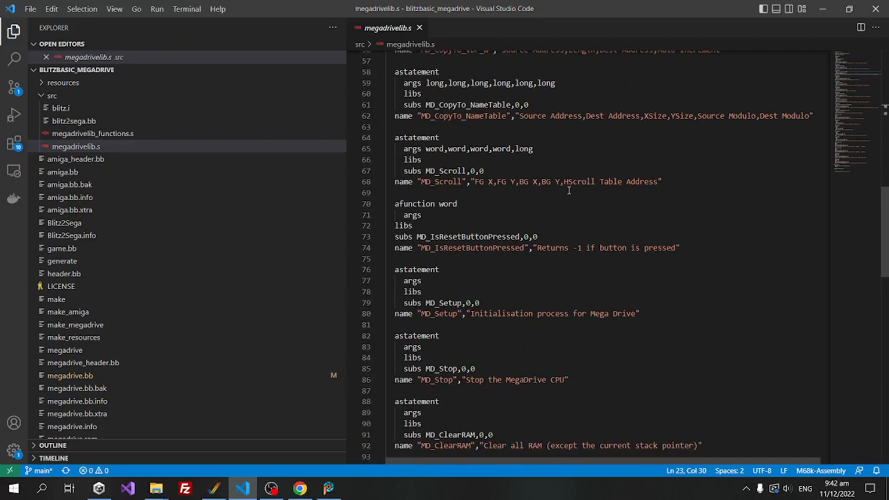
scroll("down", 3)
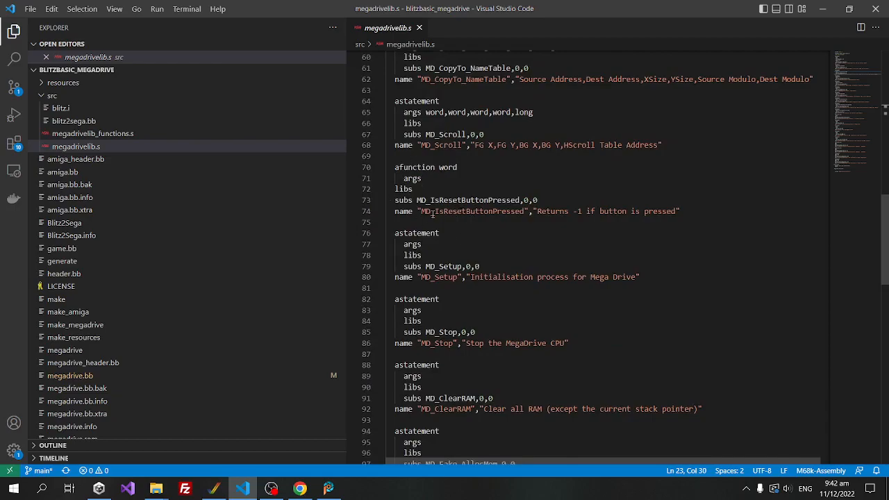
double_click(472, 211)
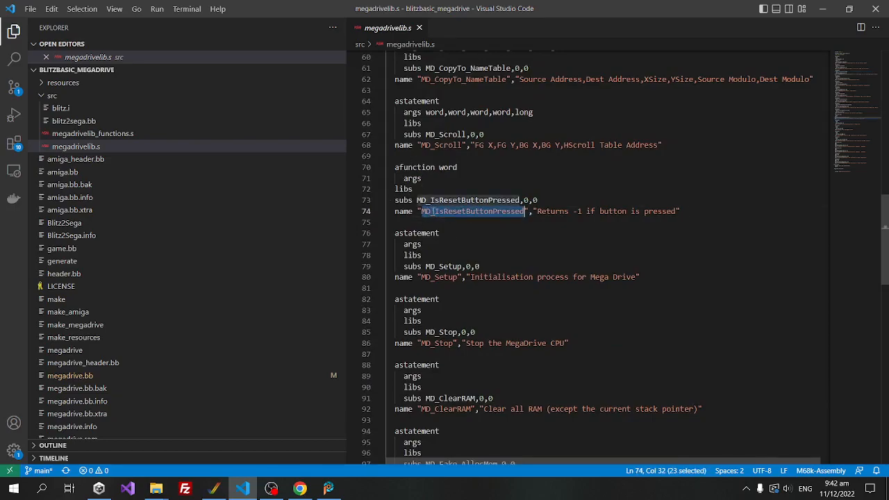
scroll("down", 3)
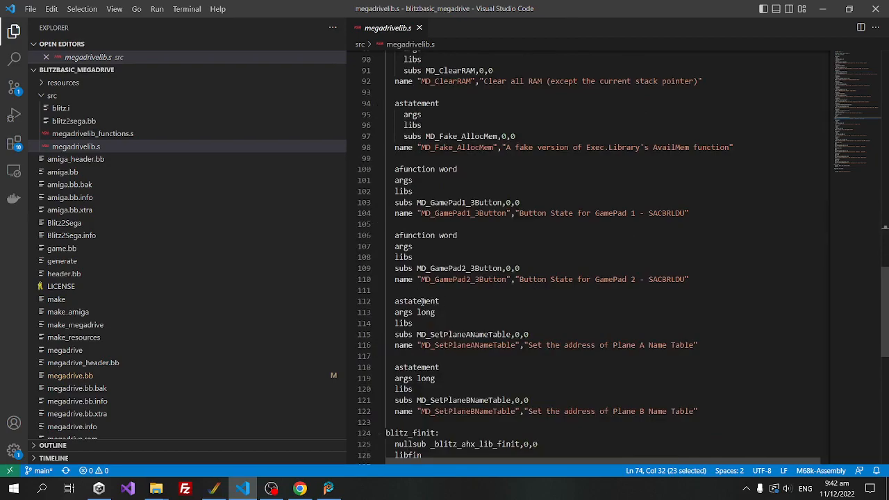
double_click(461, 279)
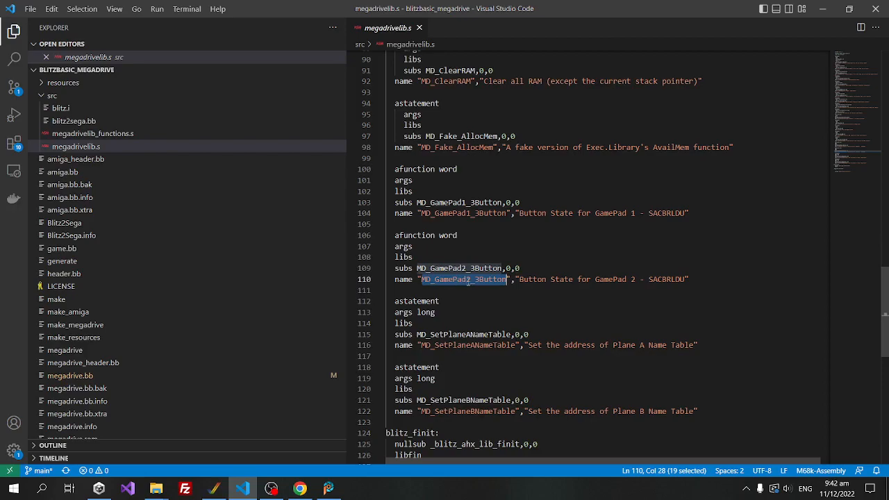
mouse_move(91, 133)
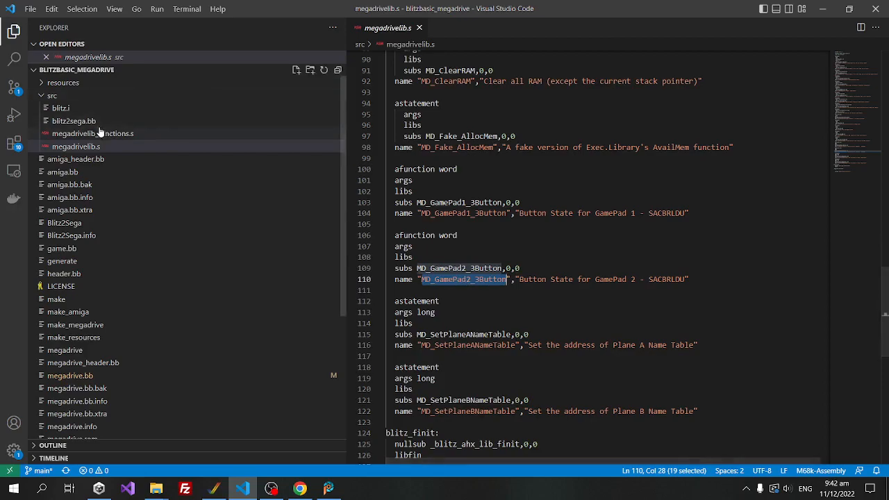
Switch to megadrivelib_functions.s from the Explorer to view its assembly routines.
left_click(91, 134)
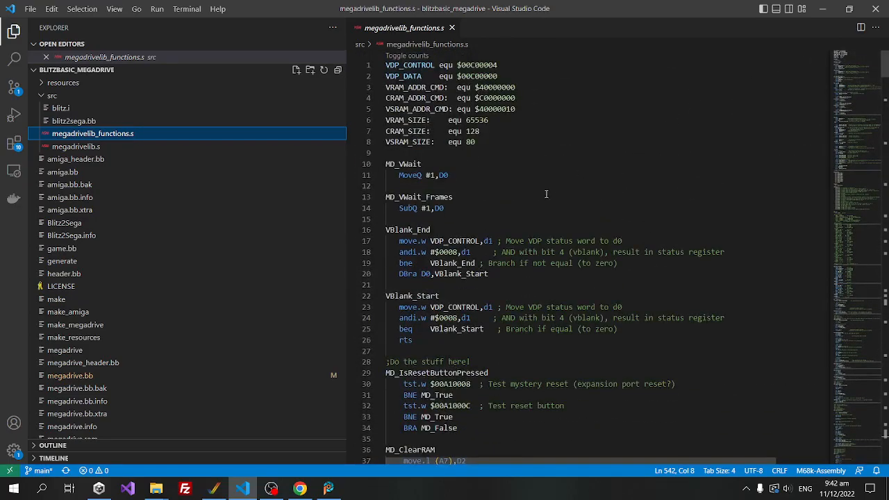
scroll("down", 3)
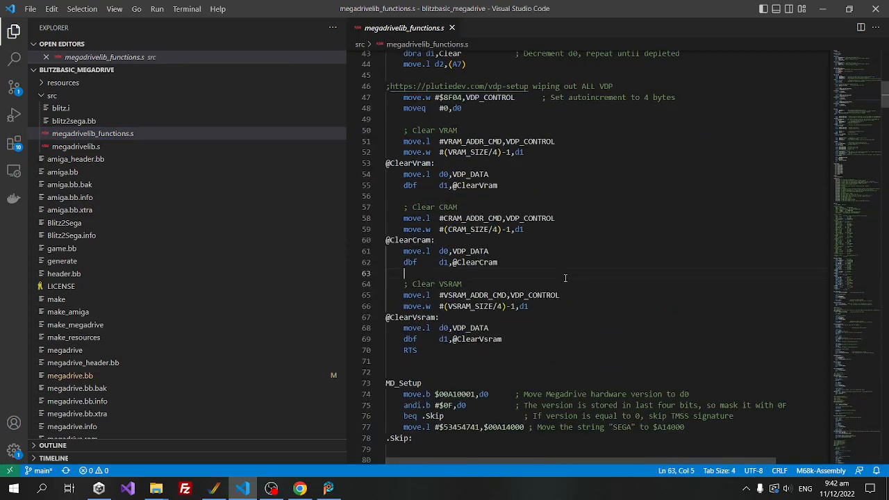
scroll("down", 3)
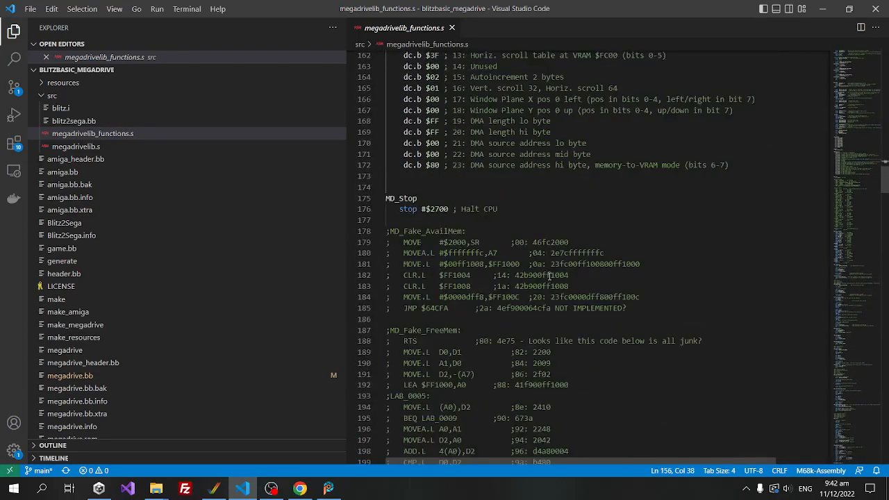
scroll("down", 3)
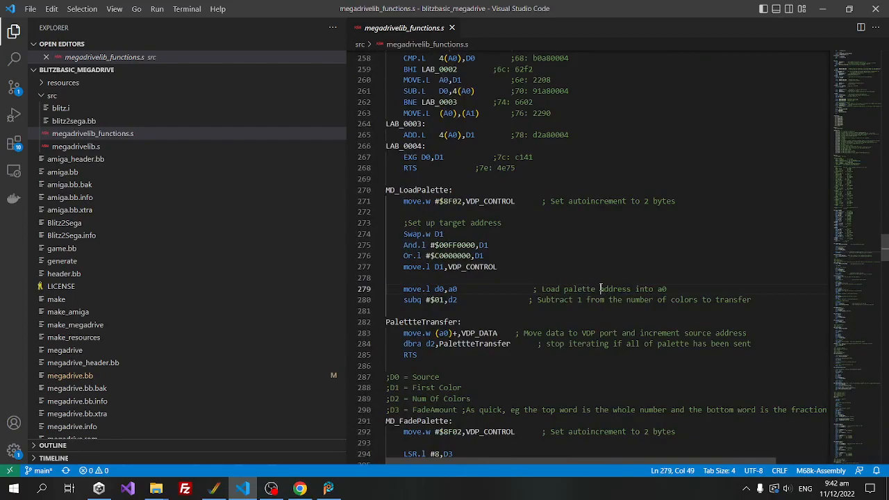
double_click(615, 288)
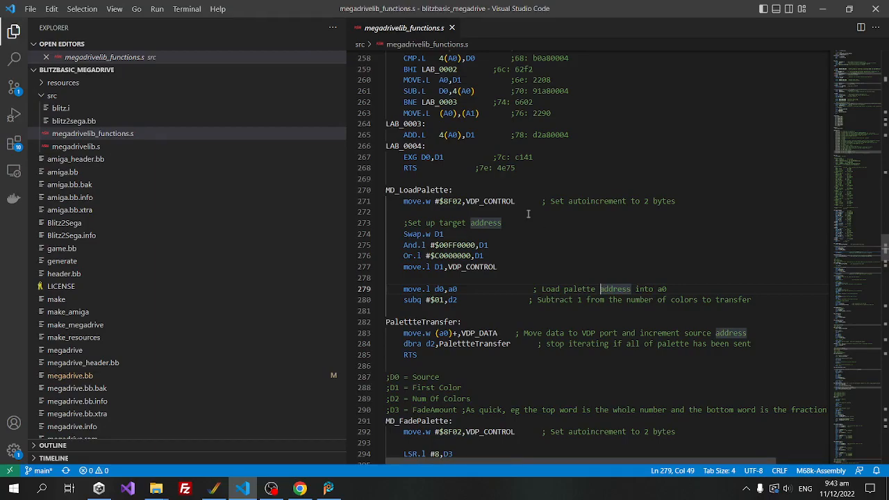
mouse_move(593, 201)
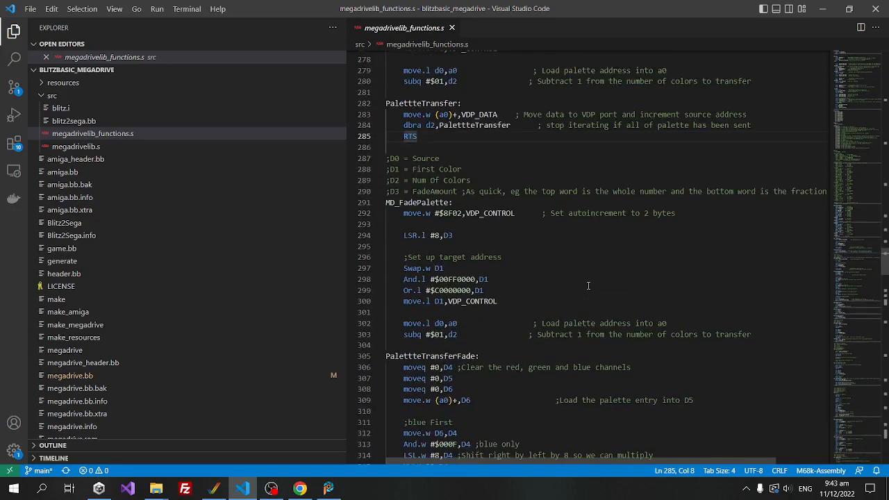
scroll("down", 3)
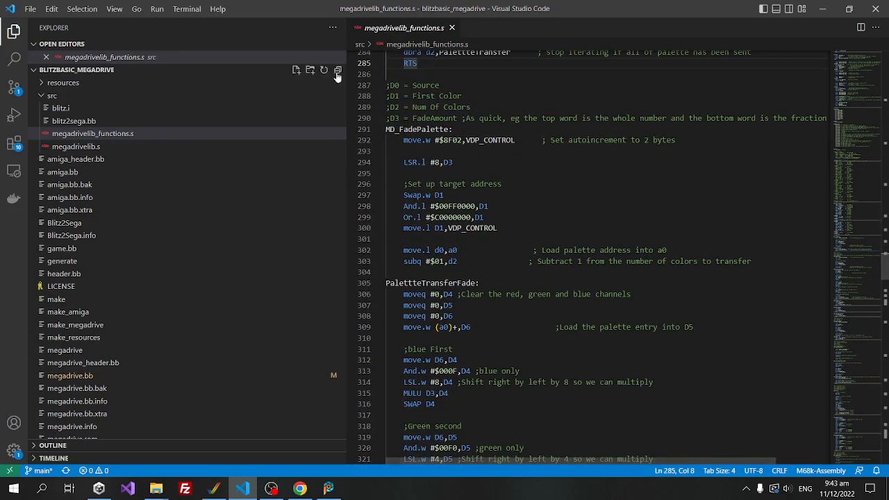
mouse_move(702, 236)
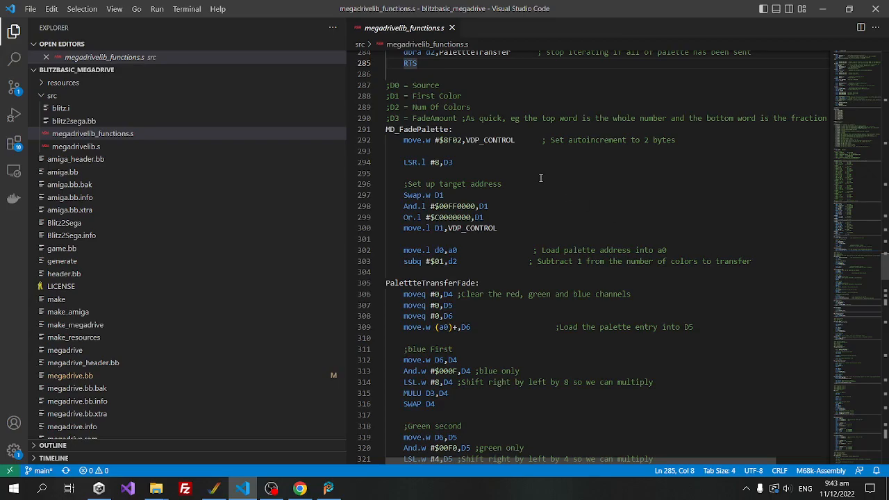
scroll("down", 3)
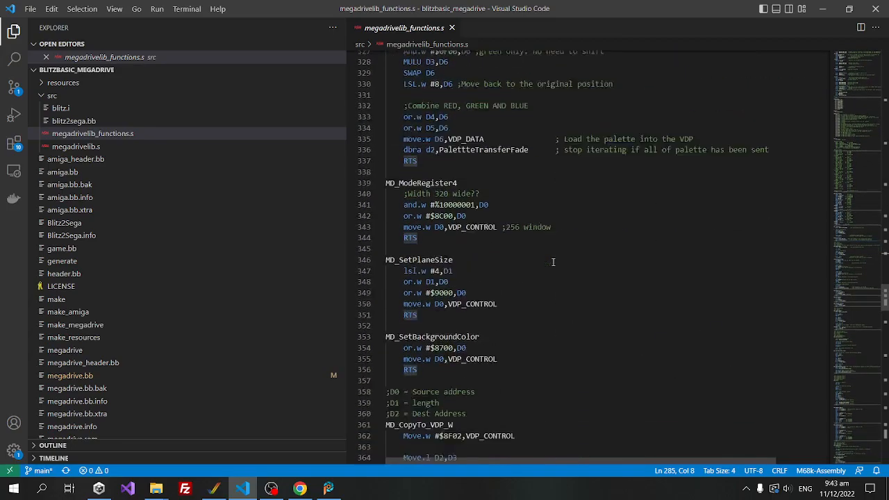
scroll("down", 3)
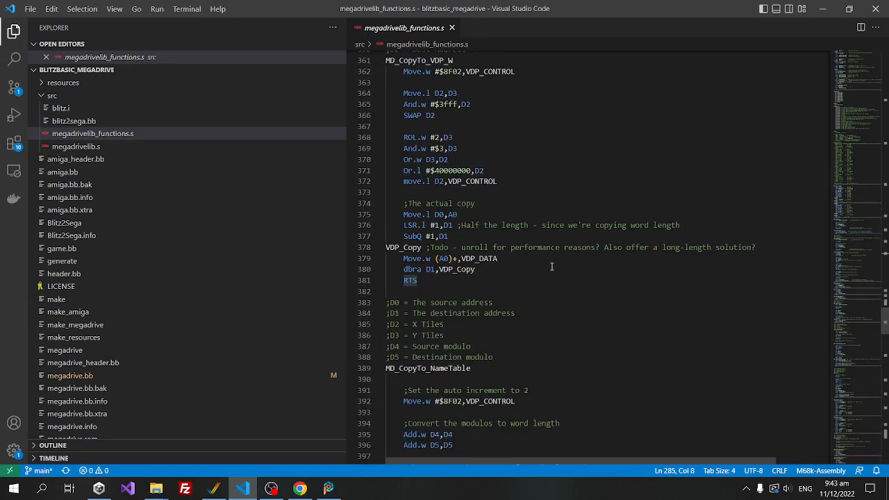
scroll("down", 3)
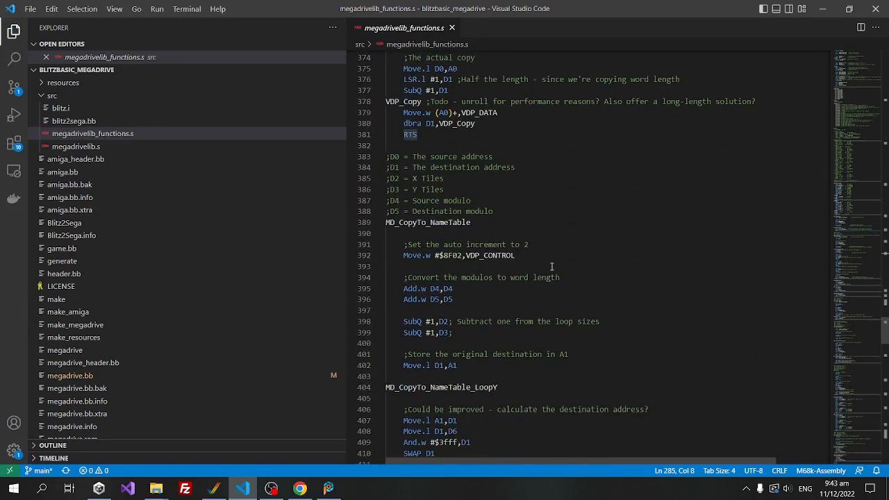